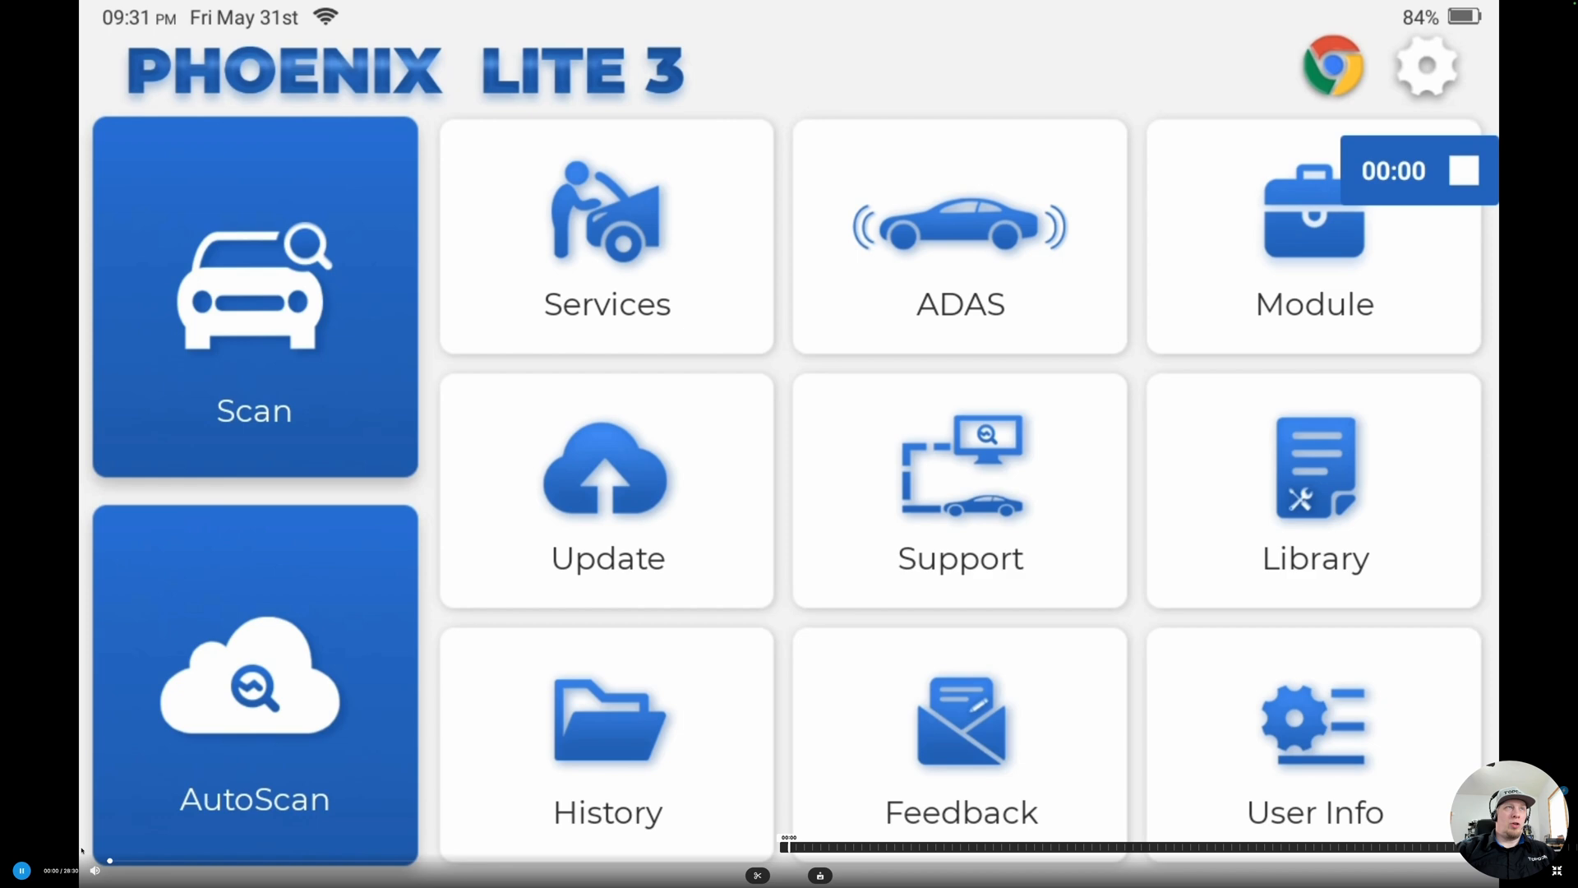
Enter the Services section, bringing up the anti-theft programmer requirement note.
click(605, 238)
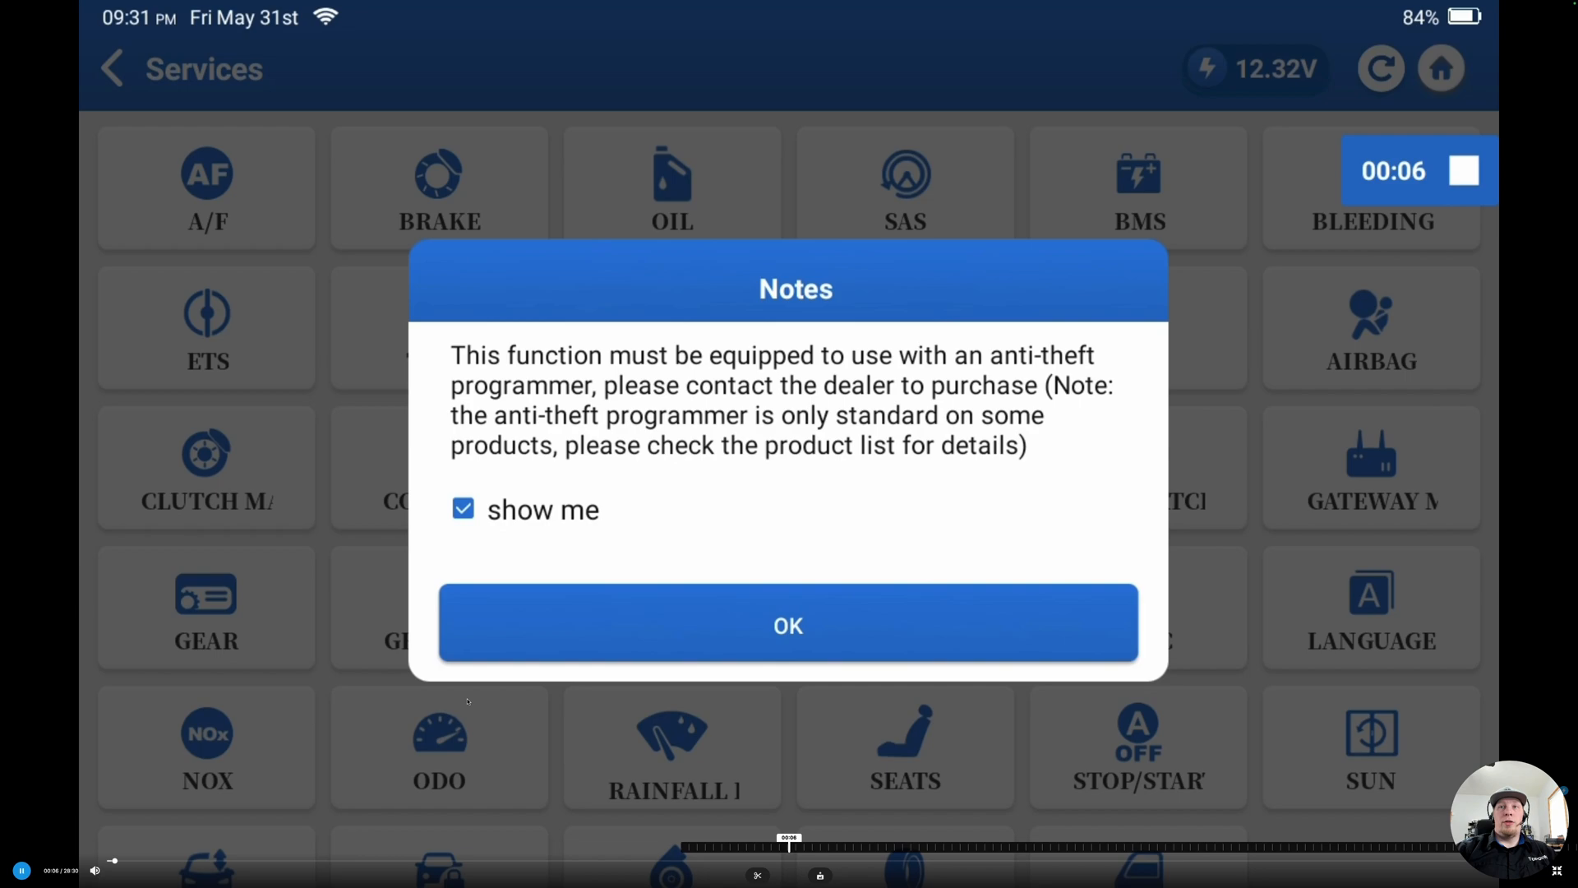
Acknowledge the programmer note and continue past the connection instructions into IMMO PROG.
click(787, 625)
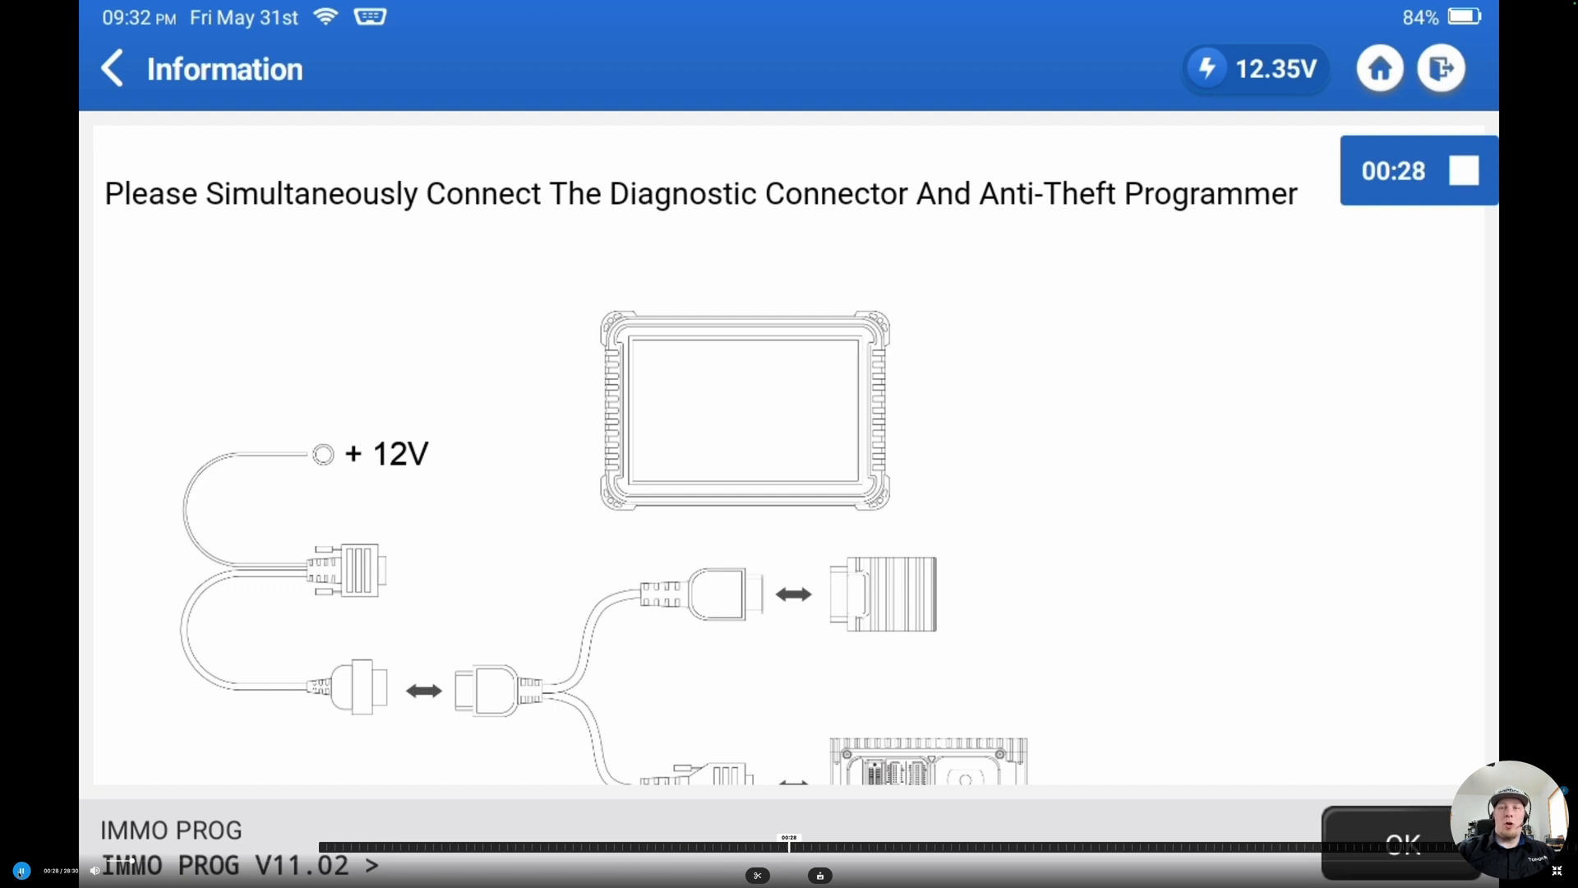
click(1407, 845)
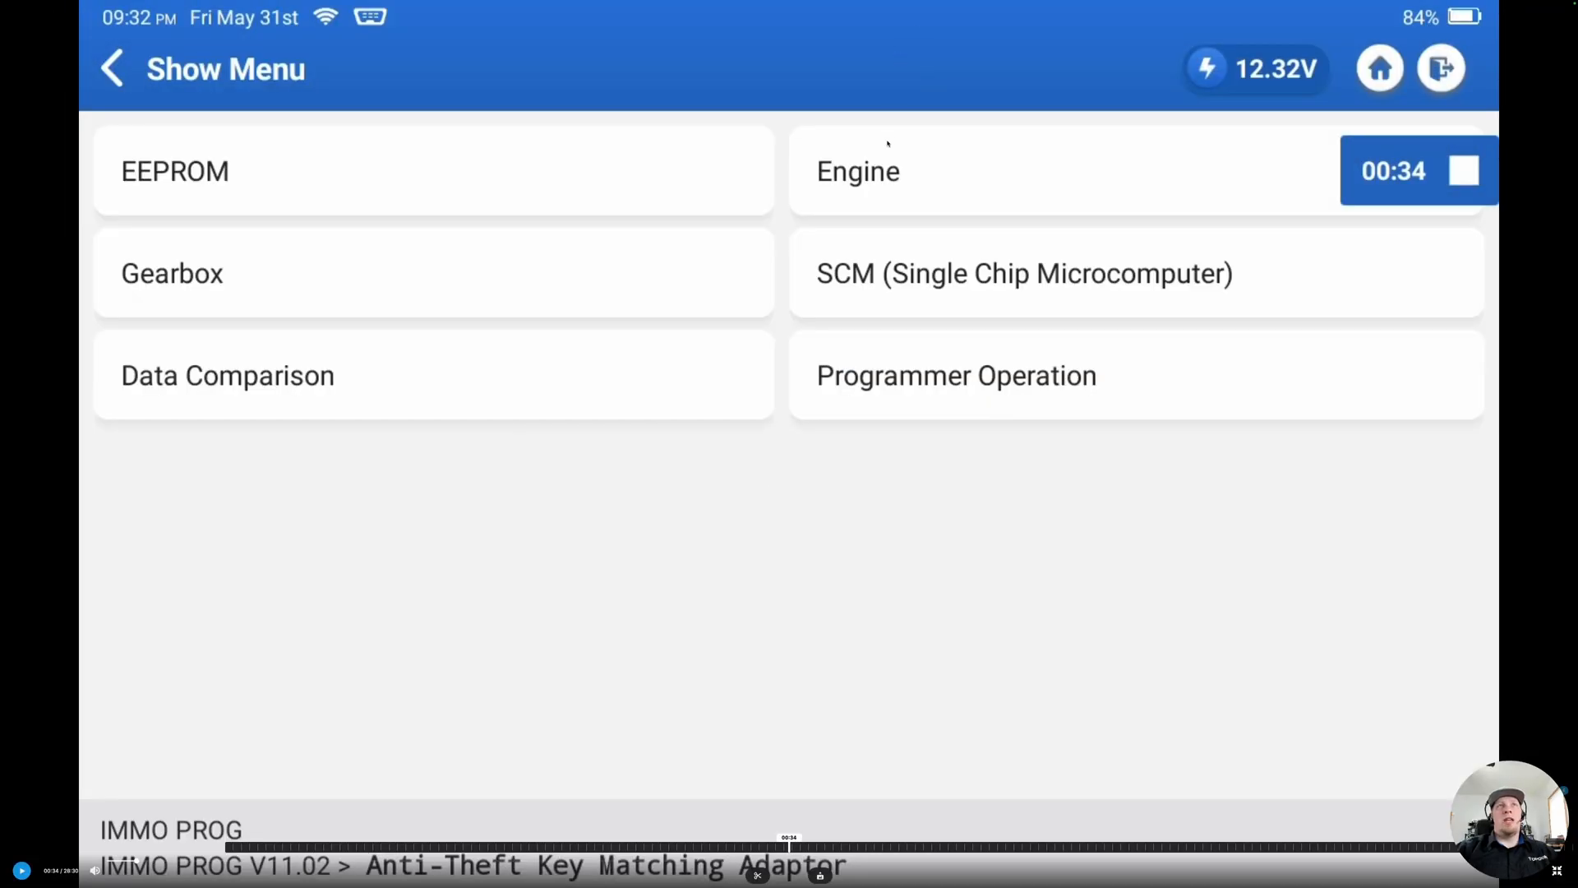
mouse_move(997, 597)
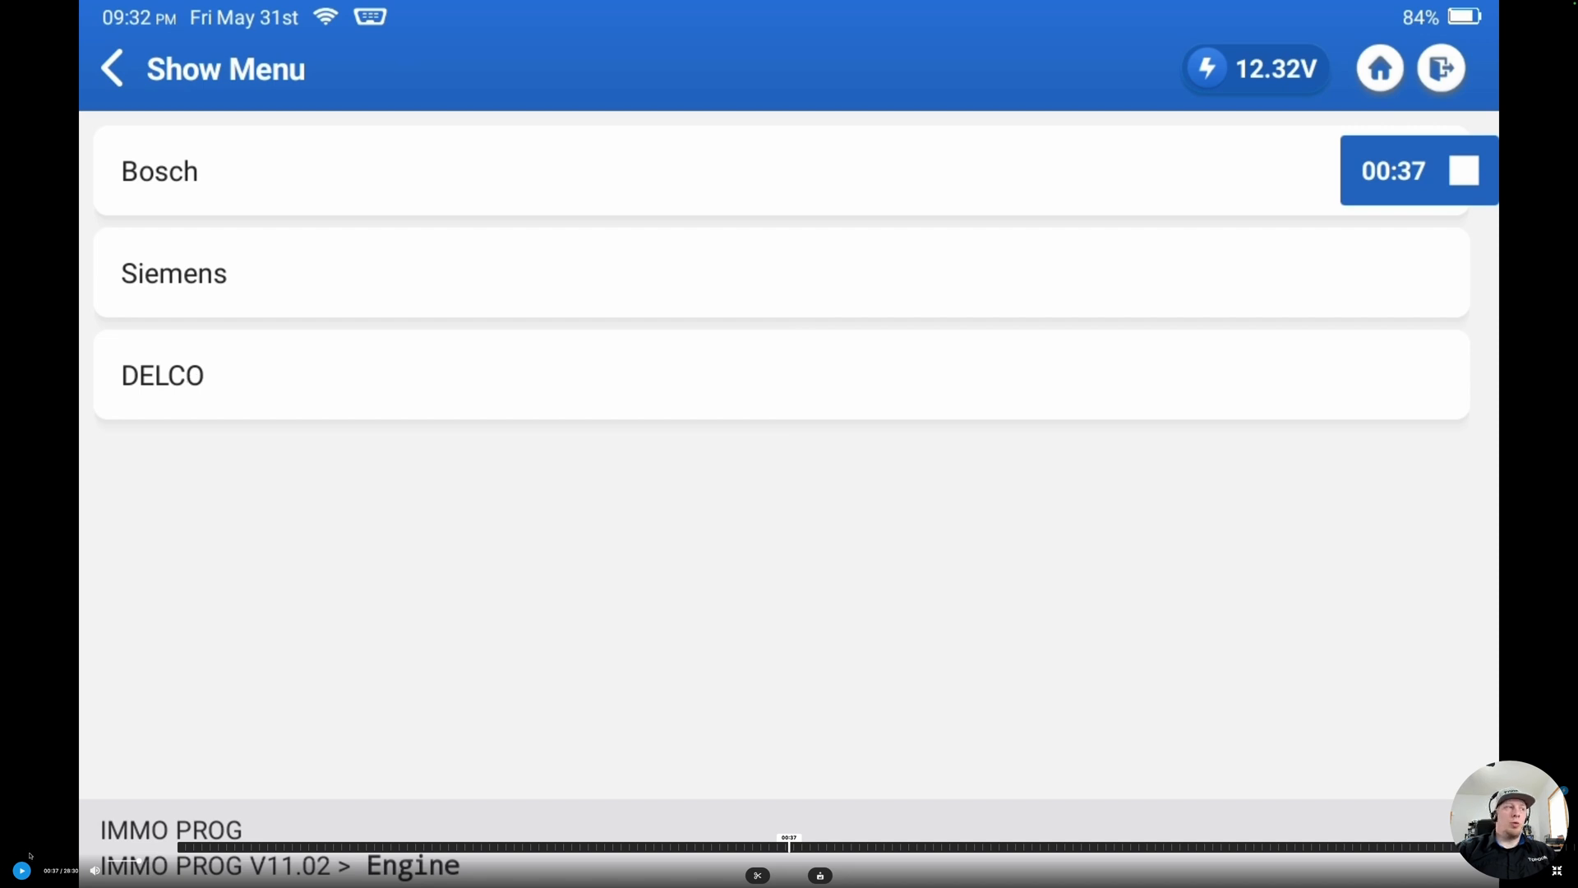
Choose DELCO E84 under Engine and acknowledge the VW cloning and USB precaution notes.
click(161, 375)
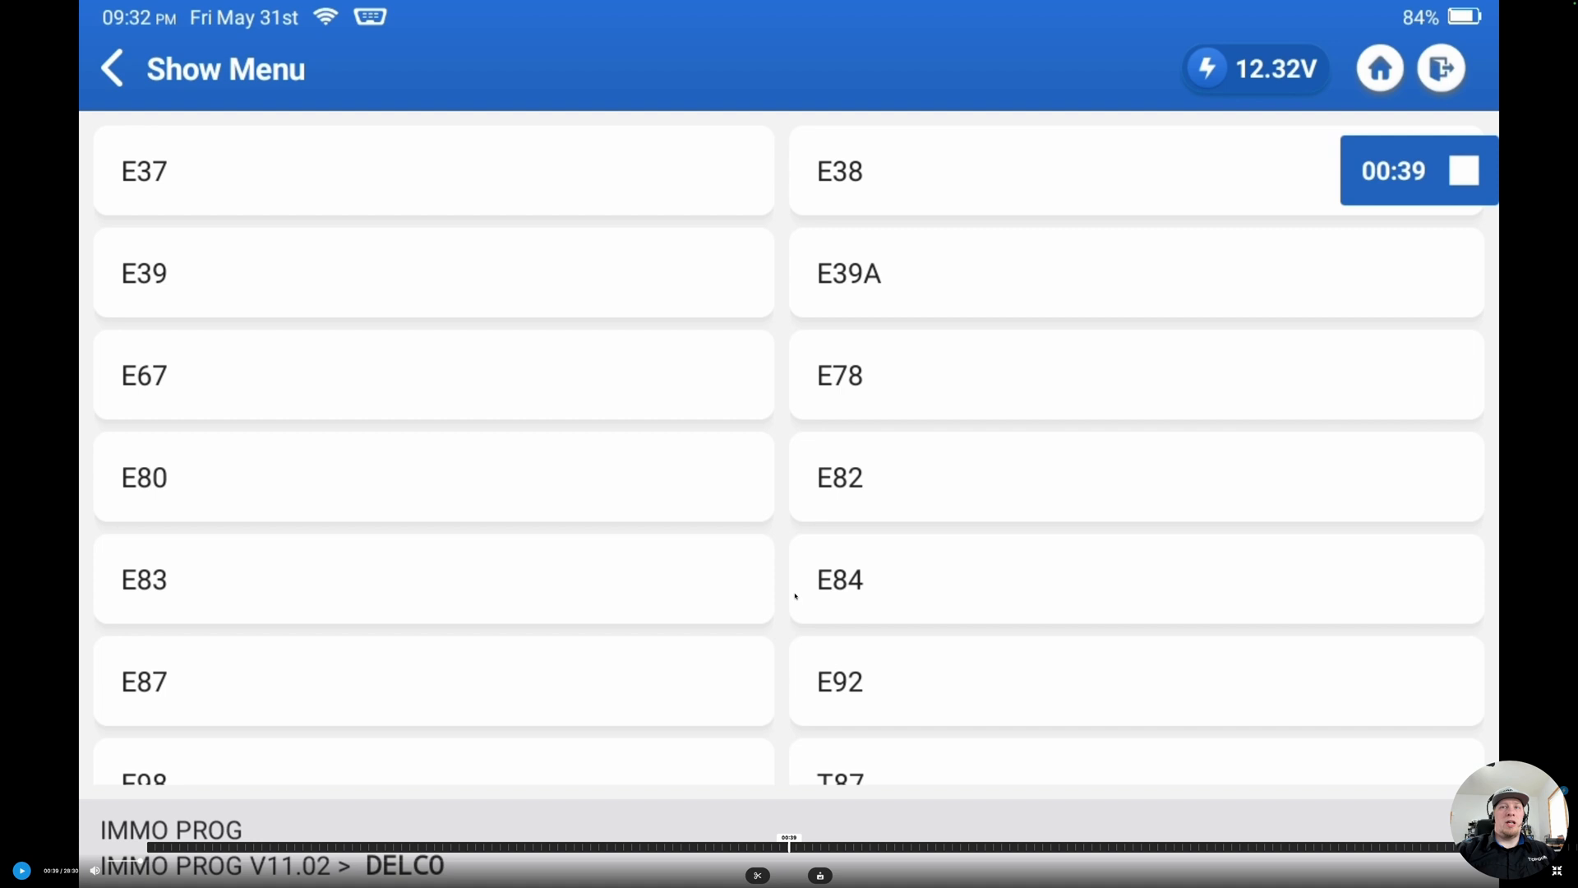
mouse_move(902, 577)
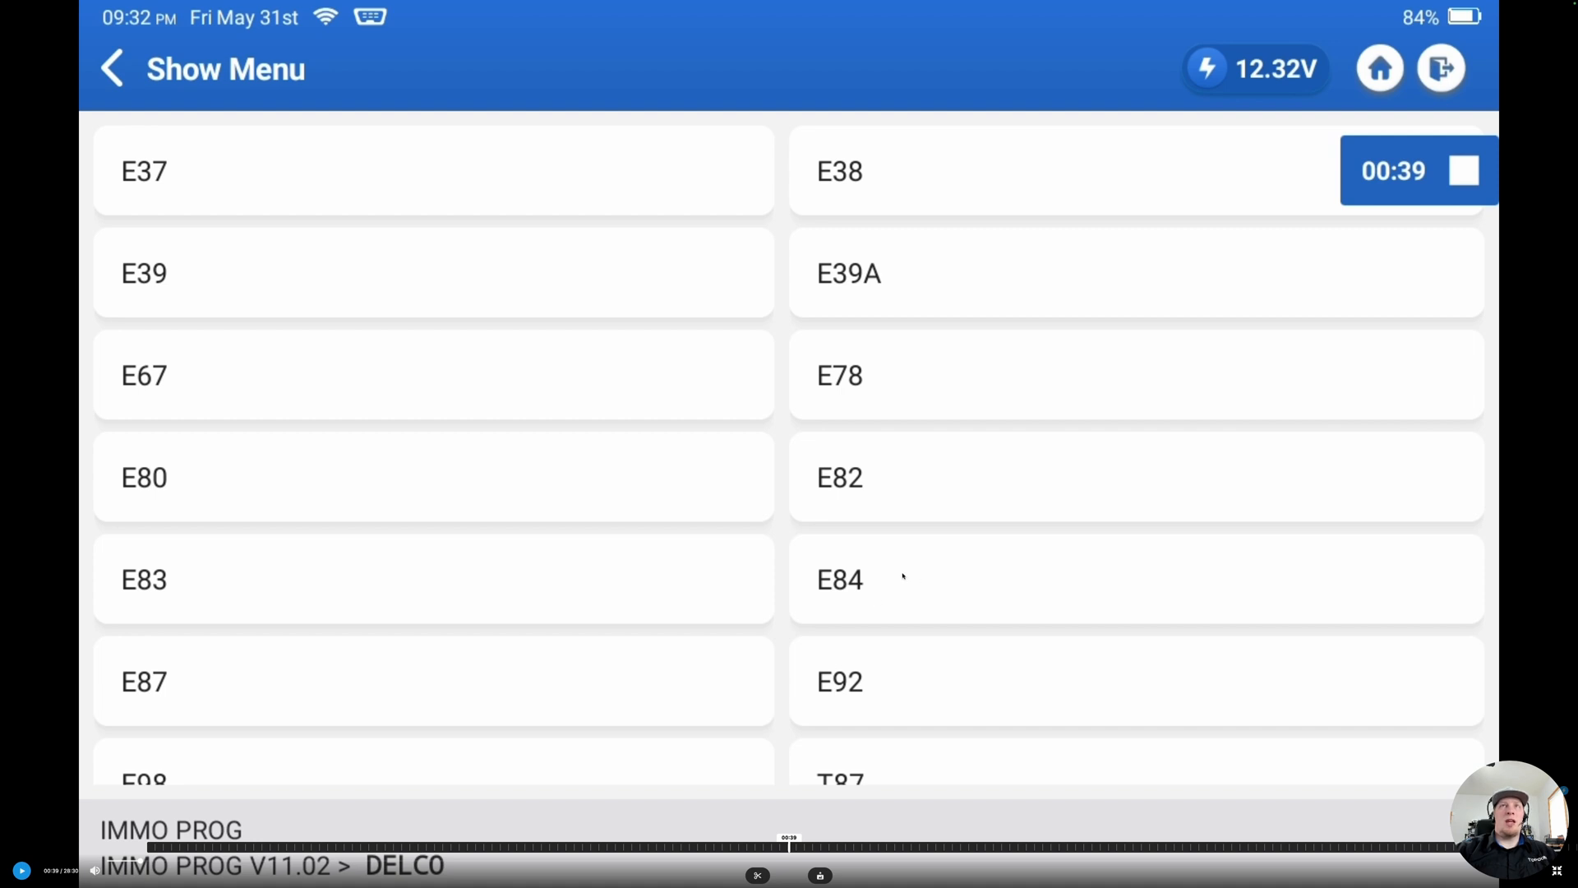
mouse_move(824, 563)
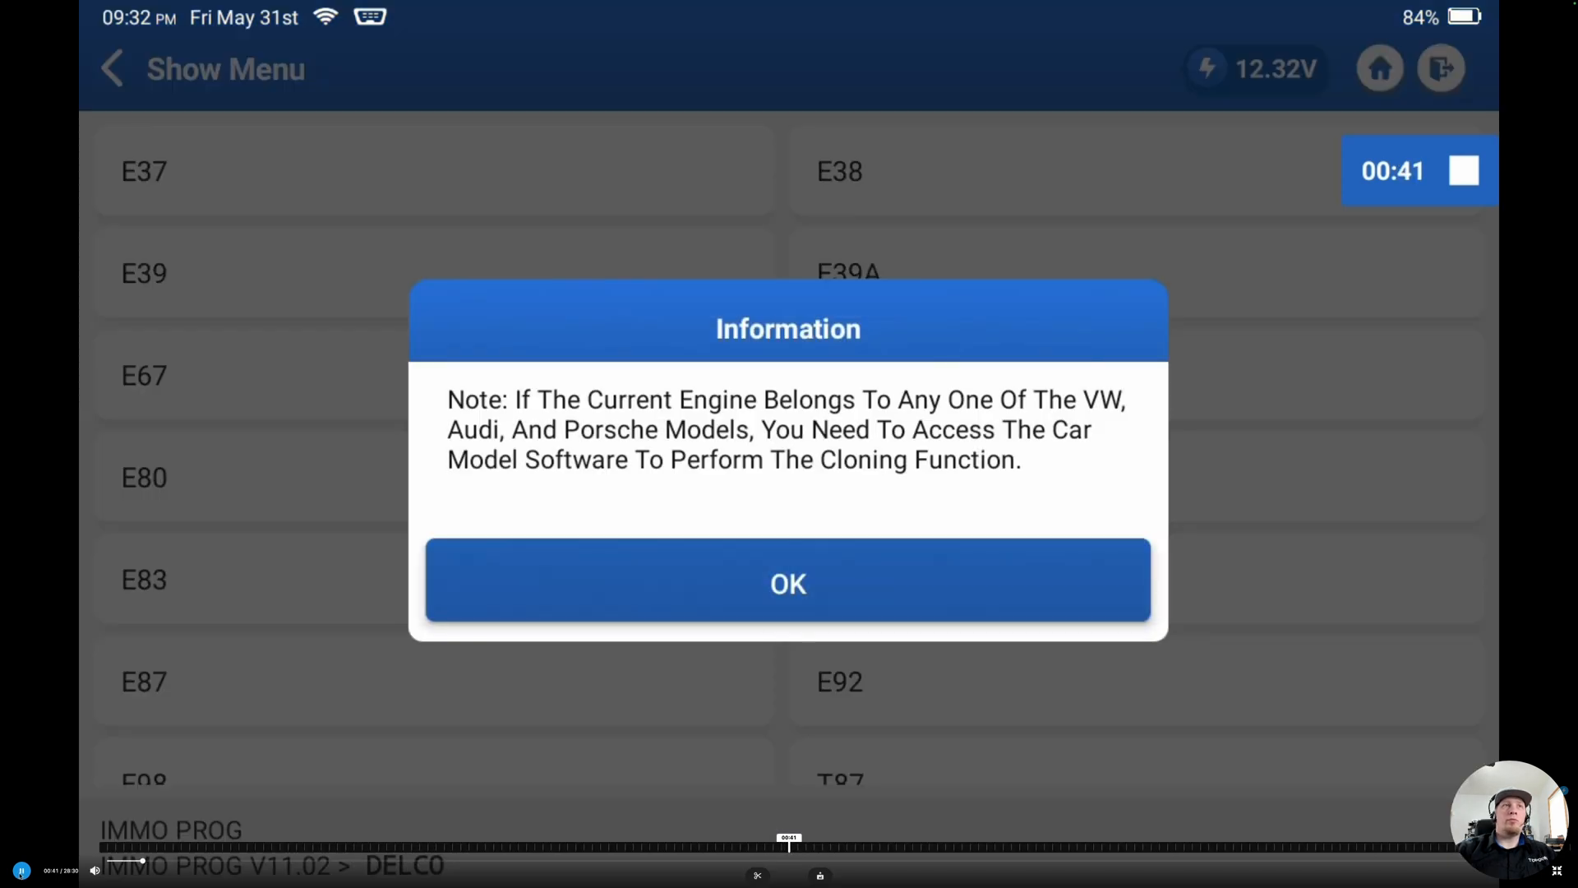
click(790, 584)
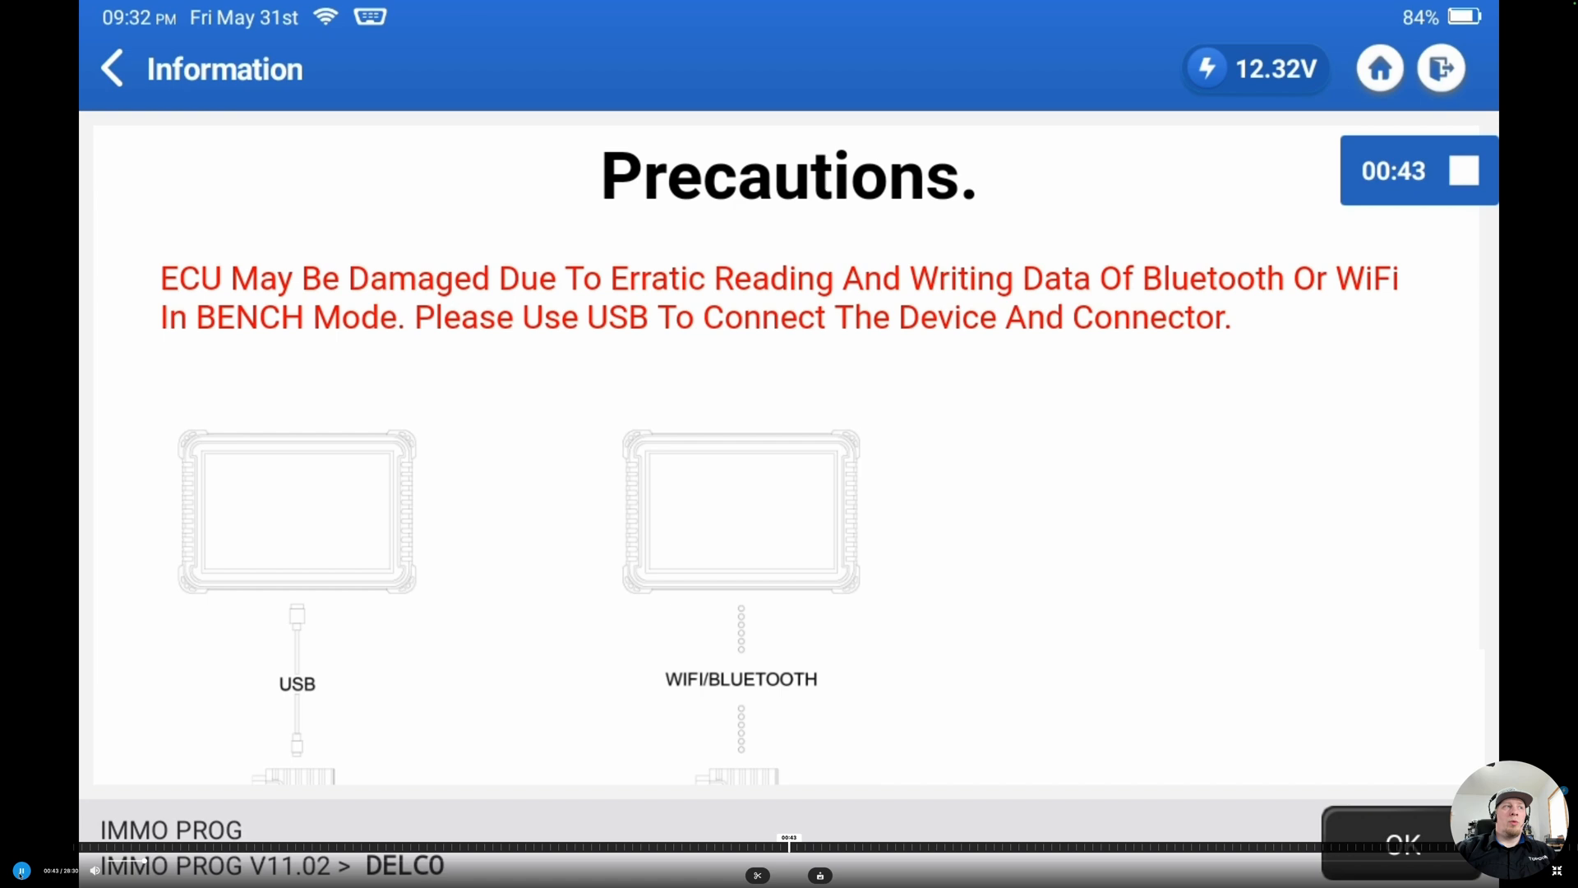
click(1406, 842)
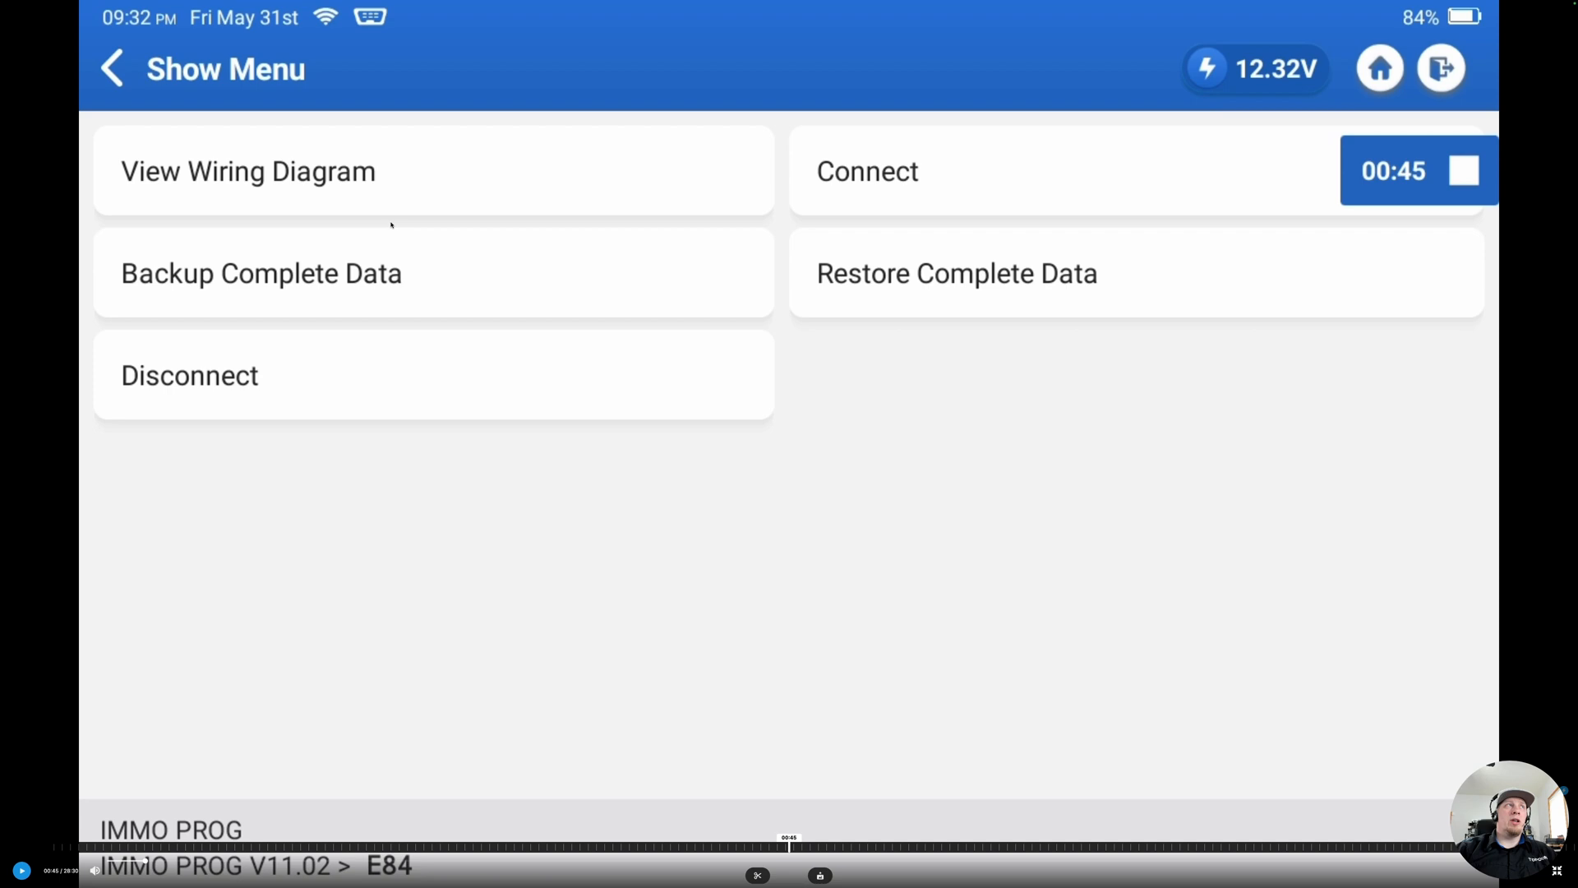
mouse_move(197, 198)
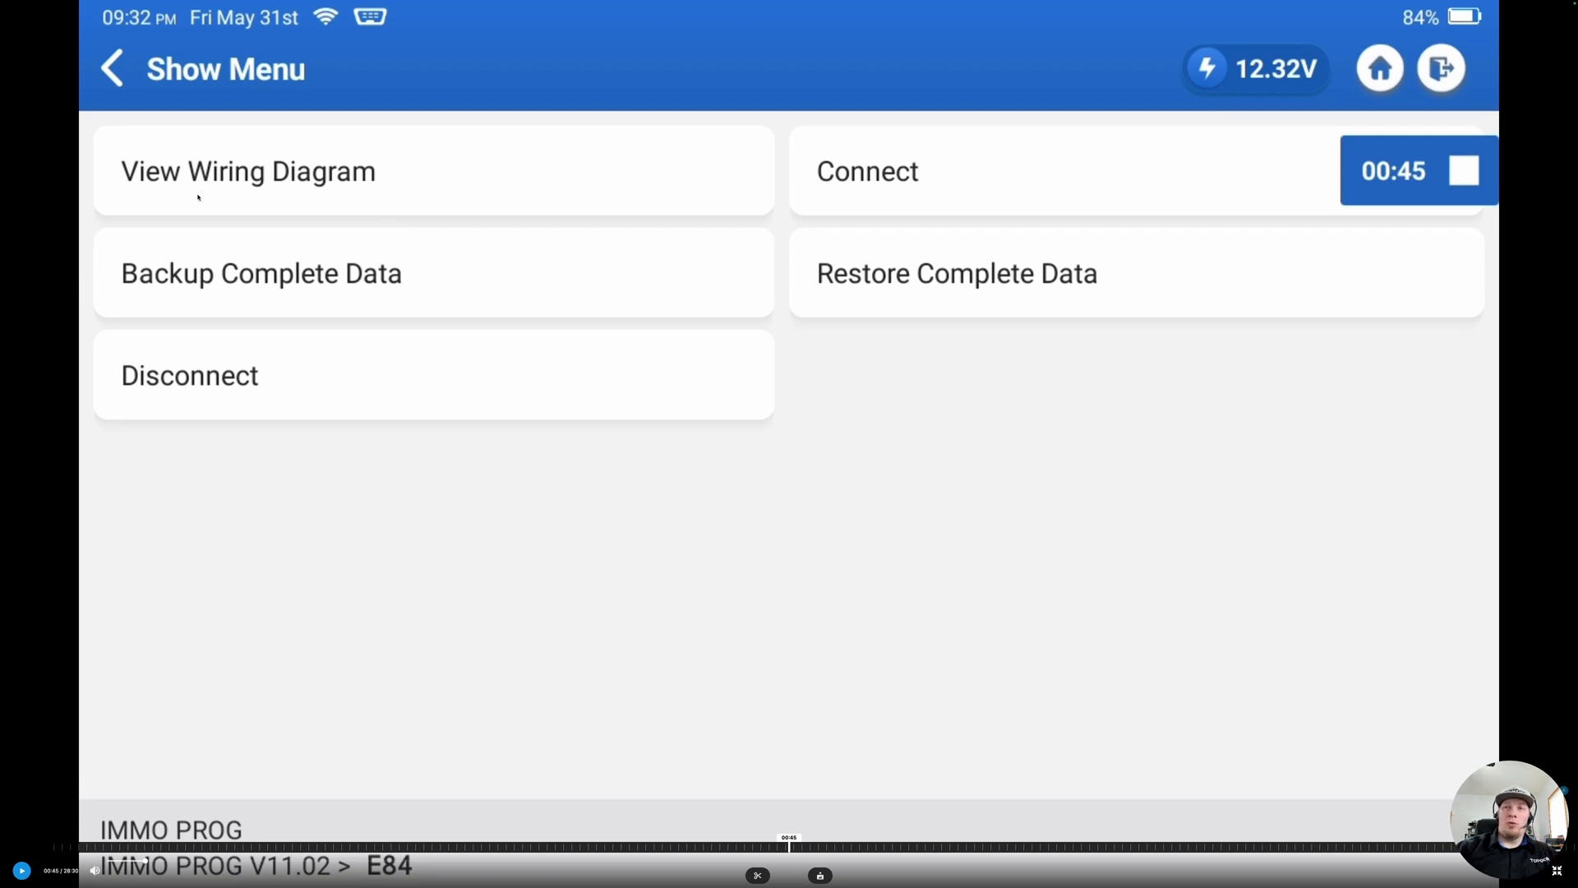
Connect to the E84 engine module and acknowledge the Connected confirmation.
click(868, 171)
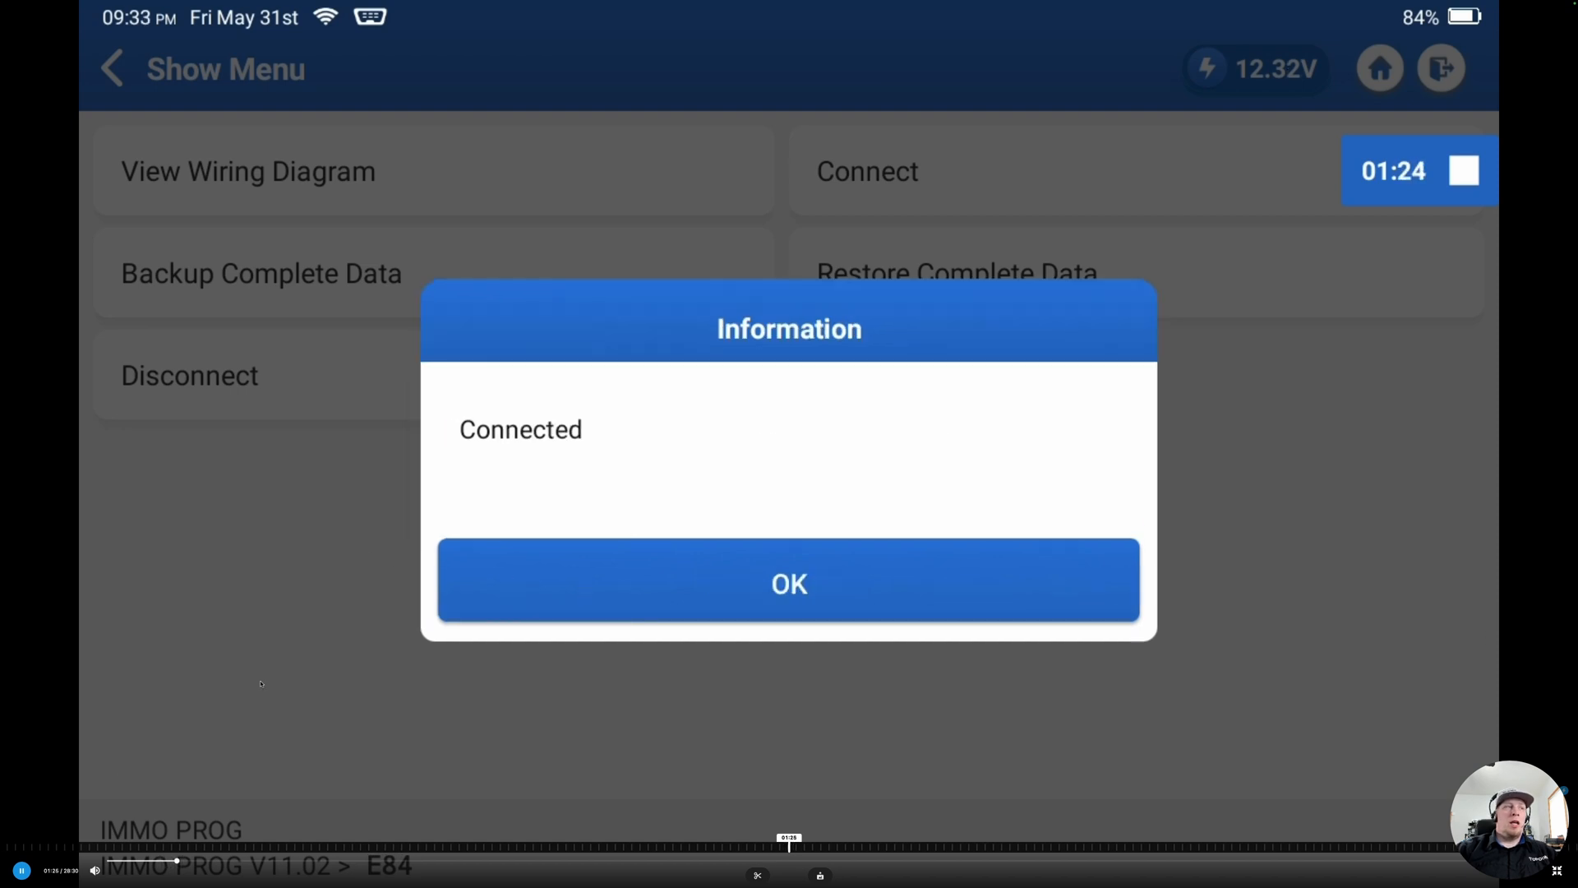
click(789, 584)
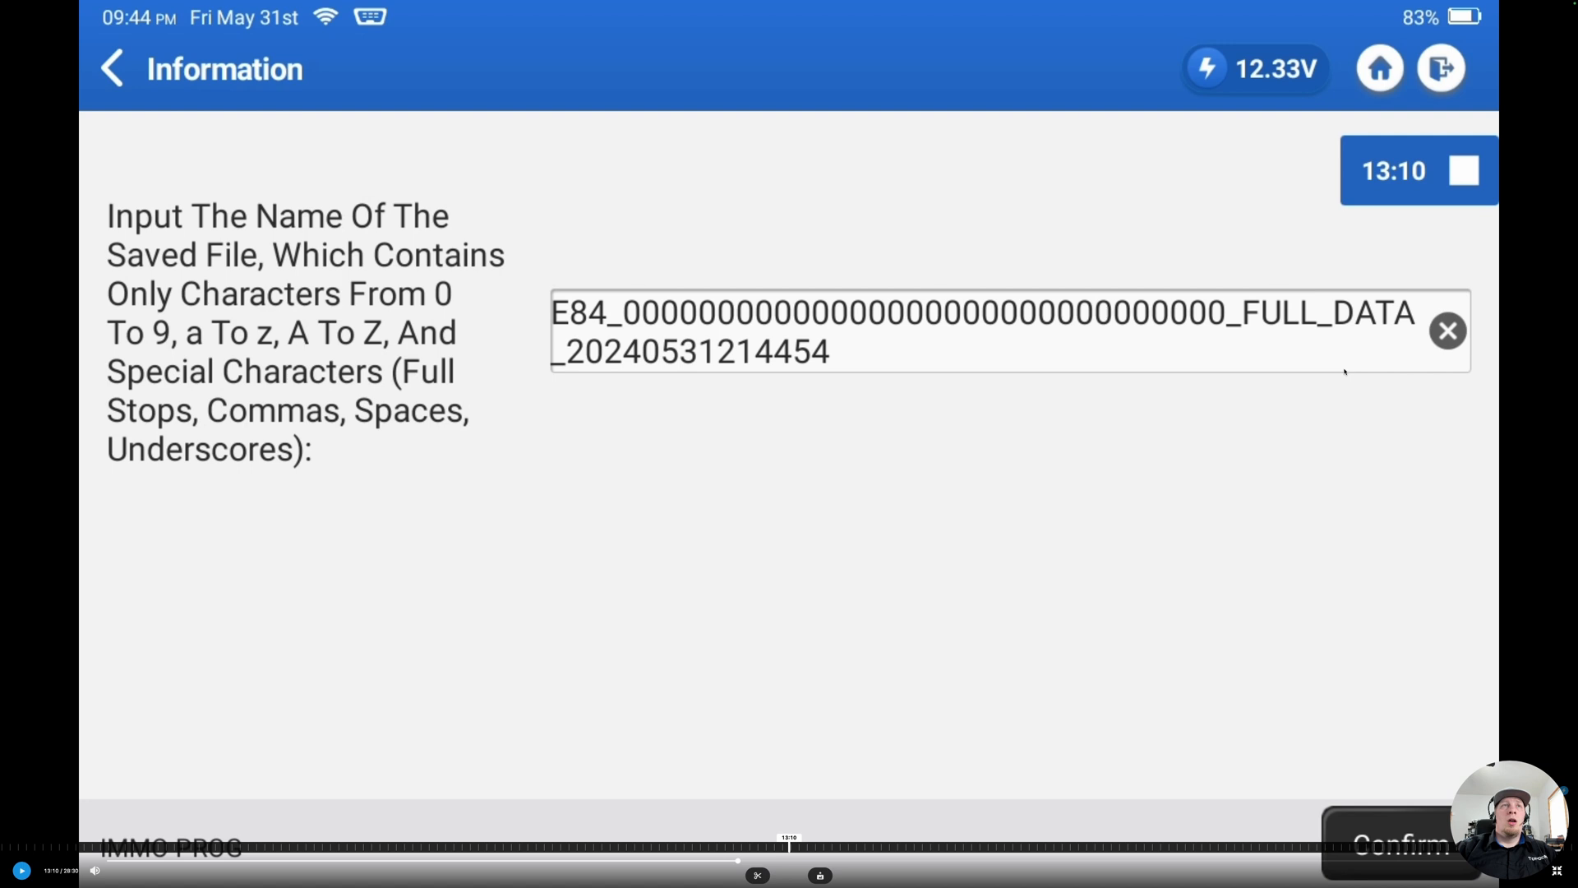
mouse_move(1328, 505)
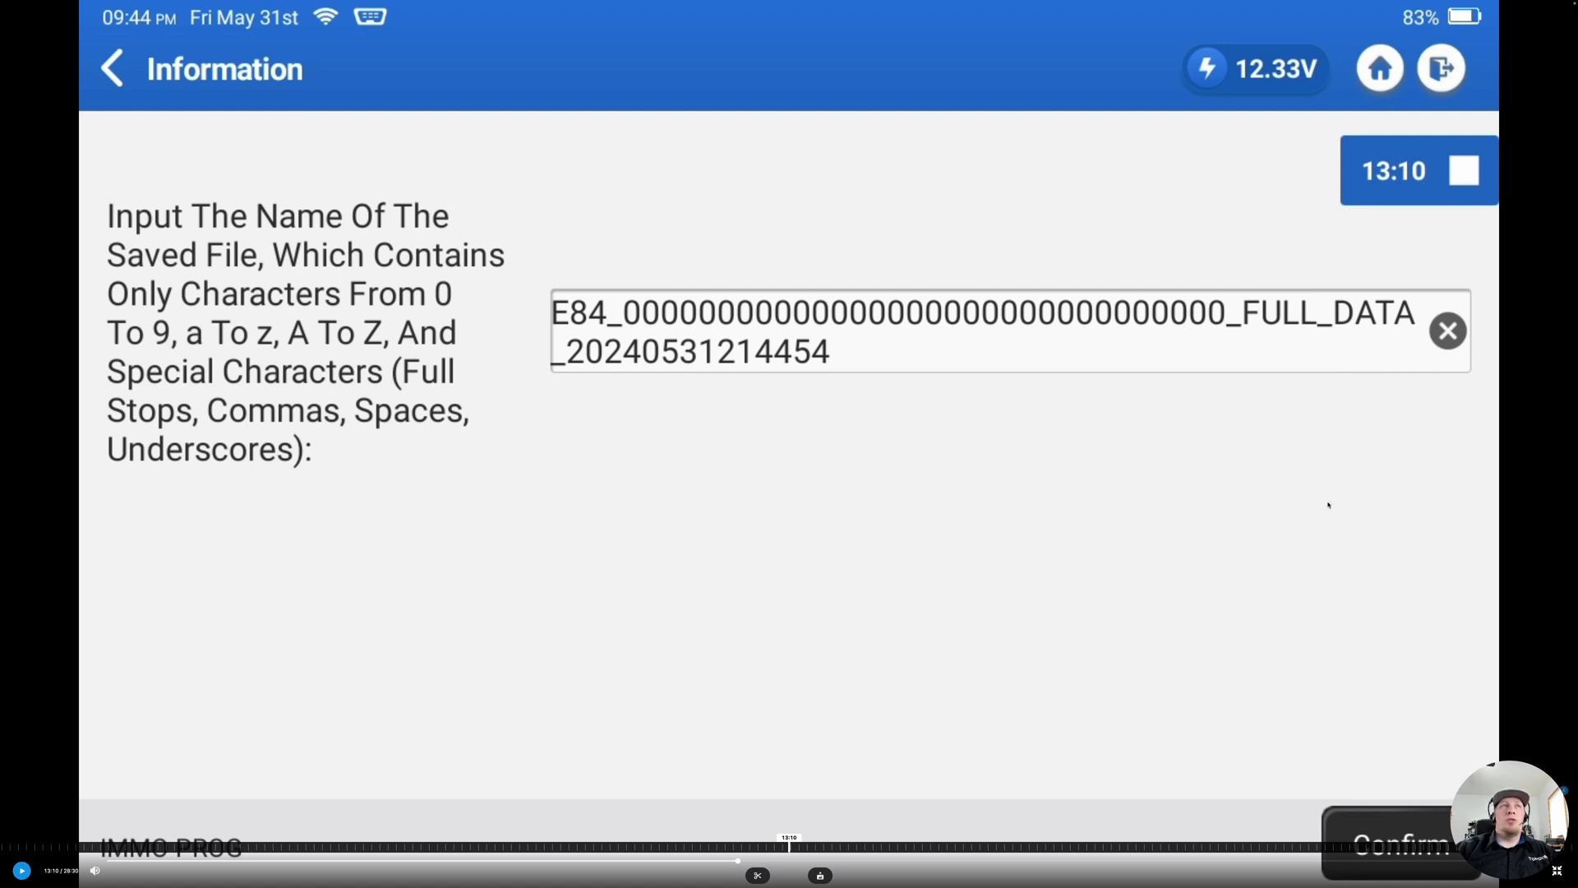
mouse_move(646, 562)
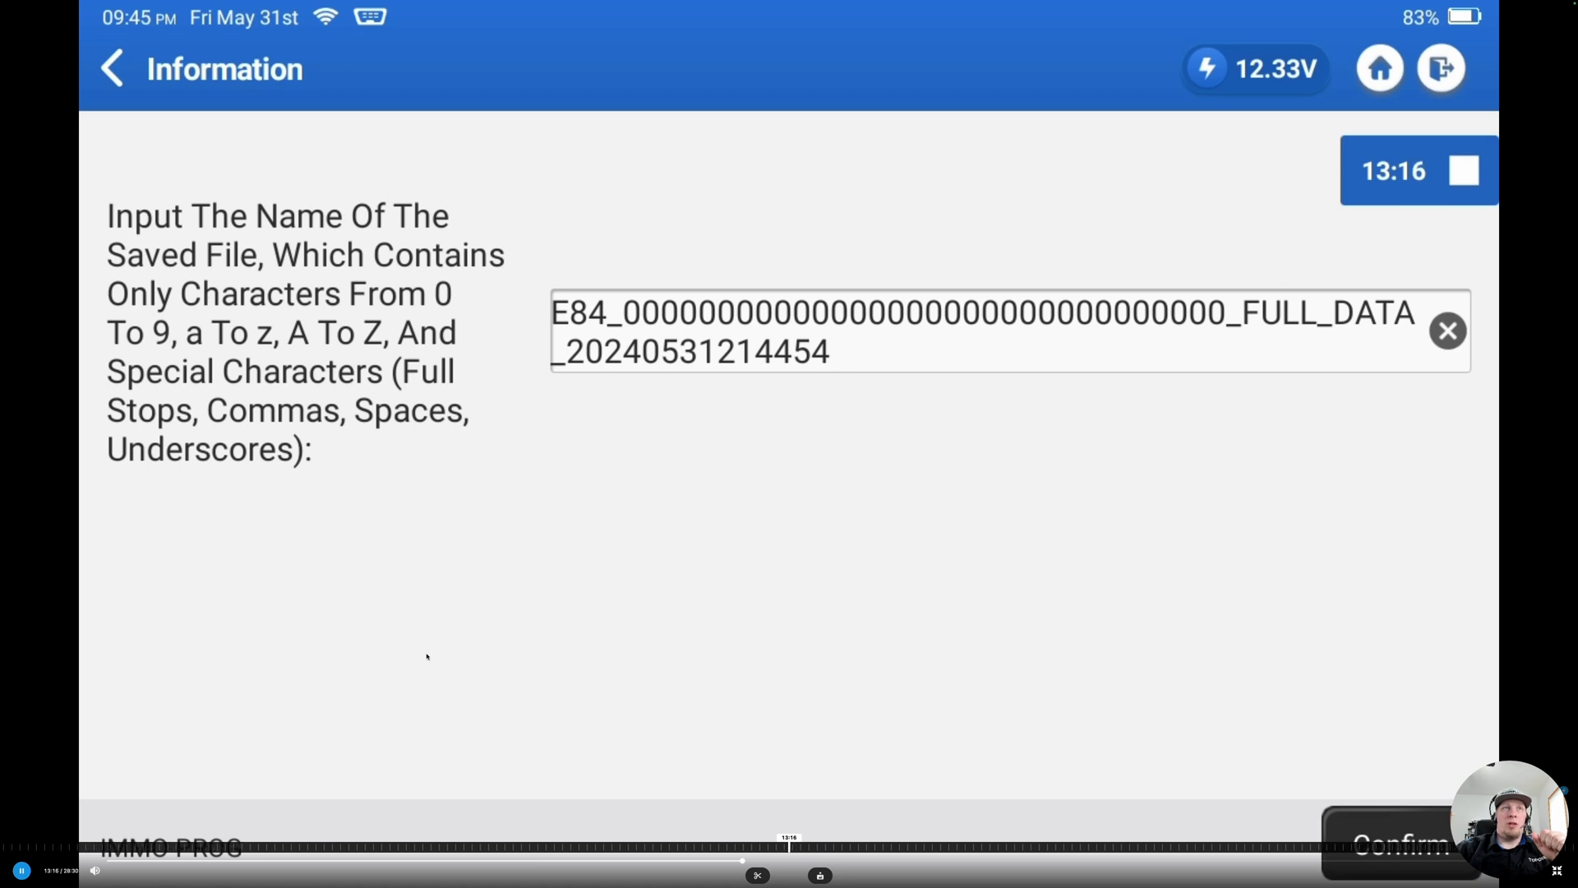
mouse_move(488, 602)
text(og)
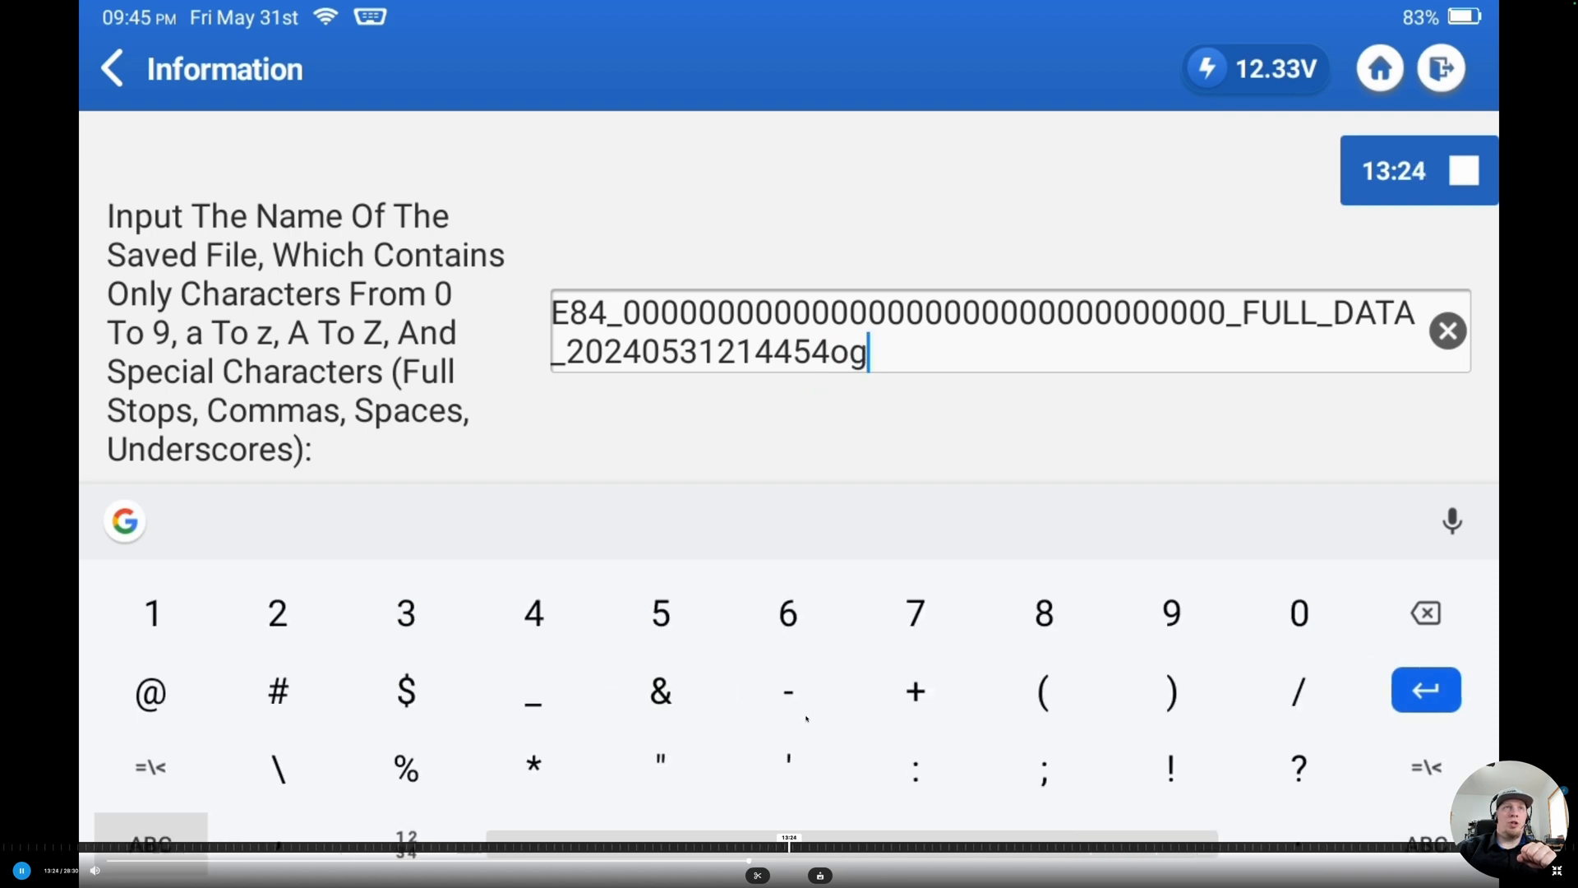
Name the first backup with a 1 suffix (og1) and save it into the RESETPROG folder.
text(1)
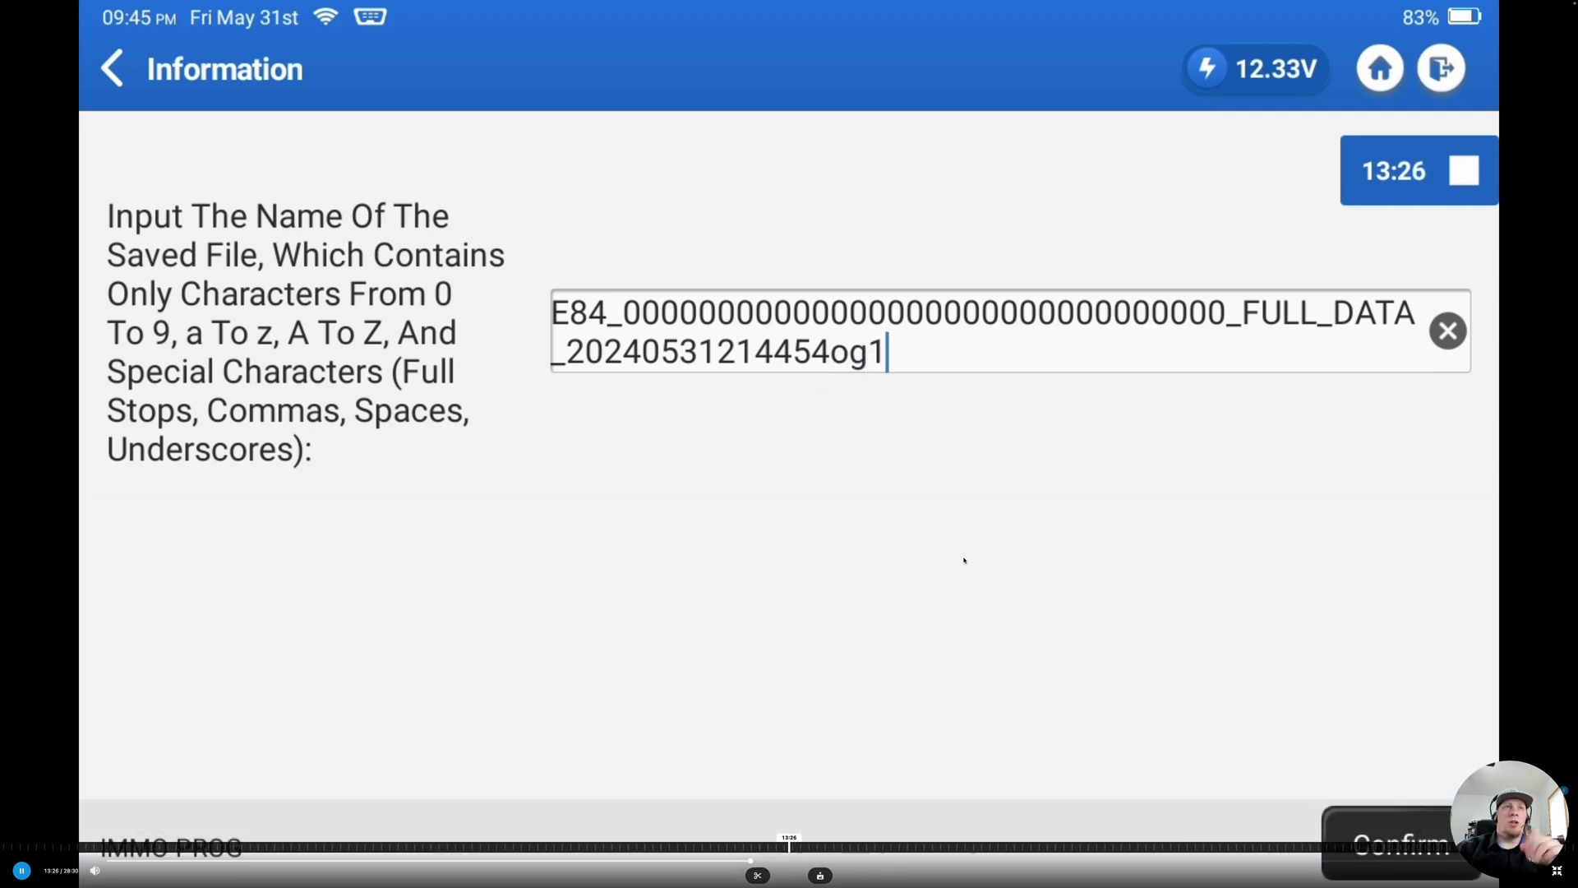
click(1393, 851)
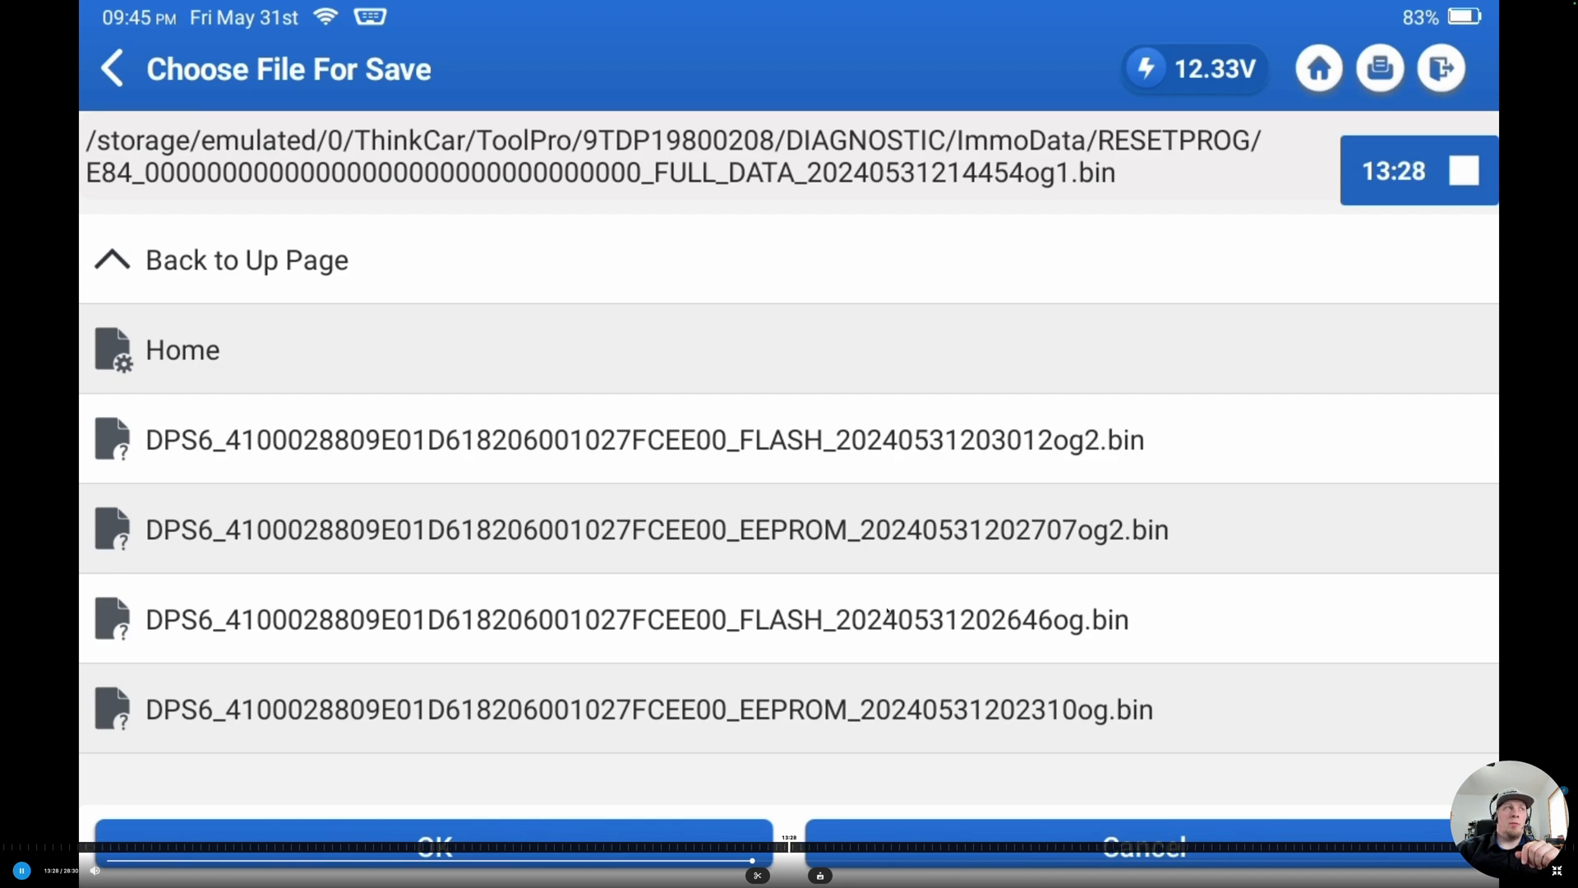
click(437, 845)
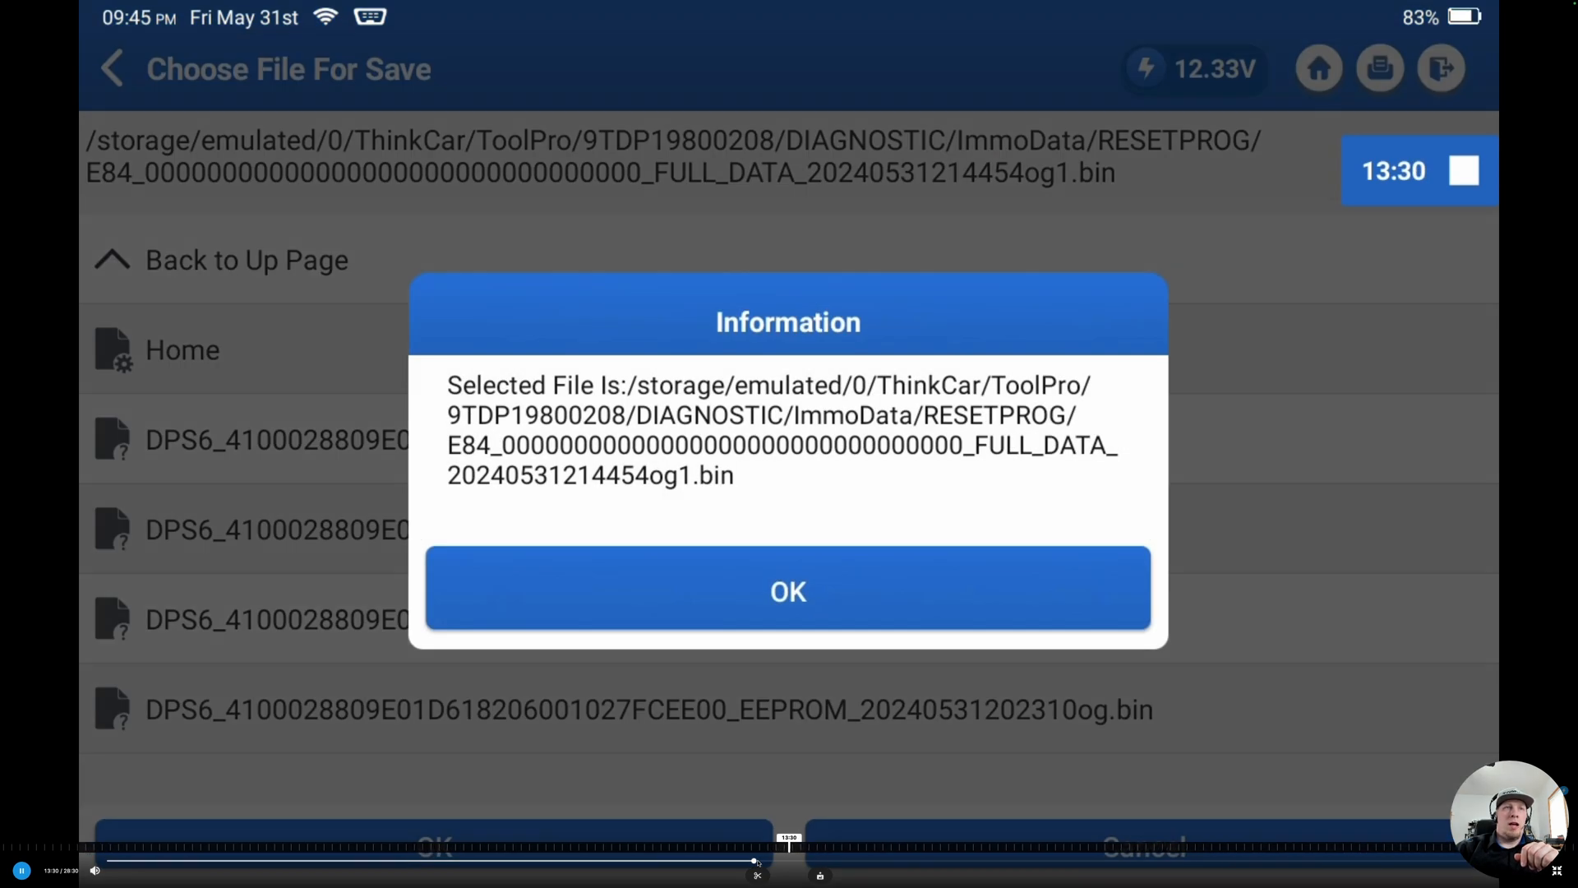
click(789, 590)
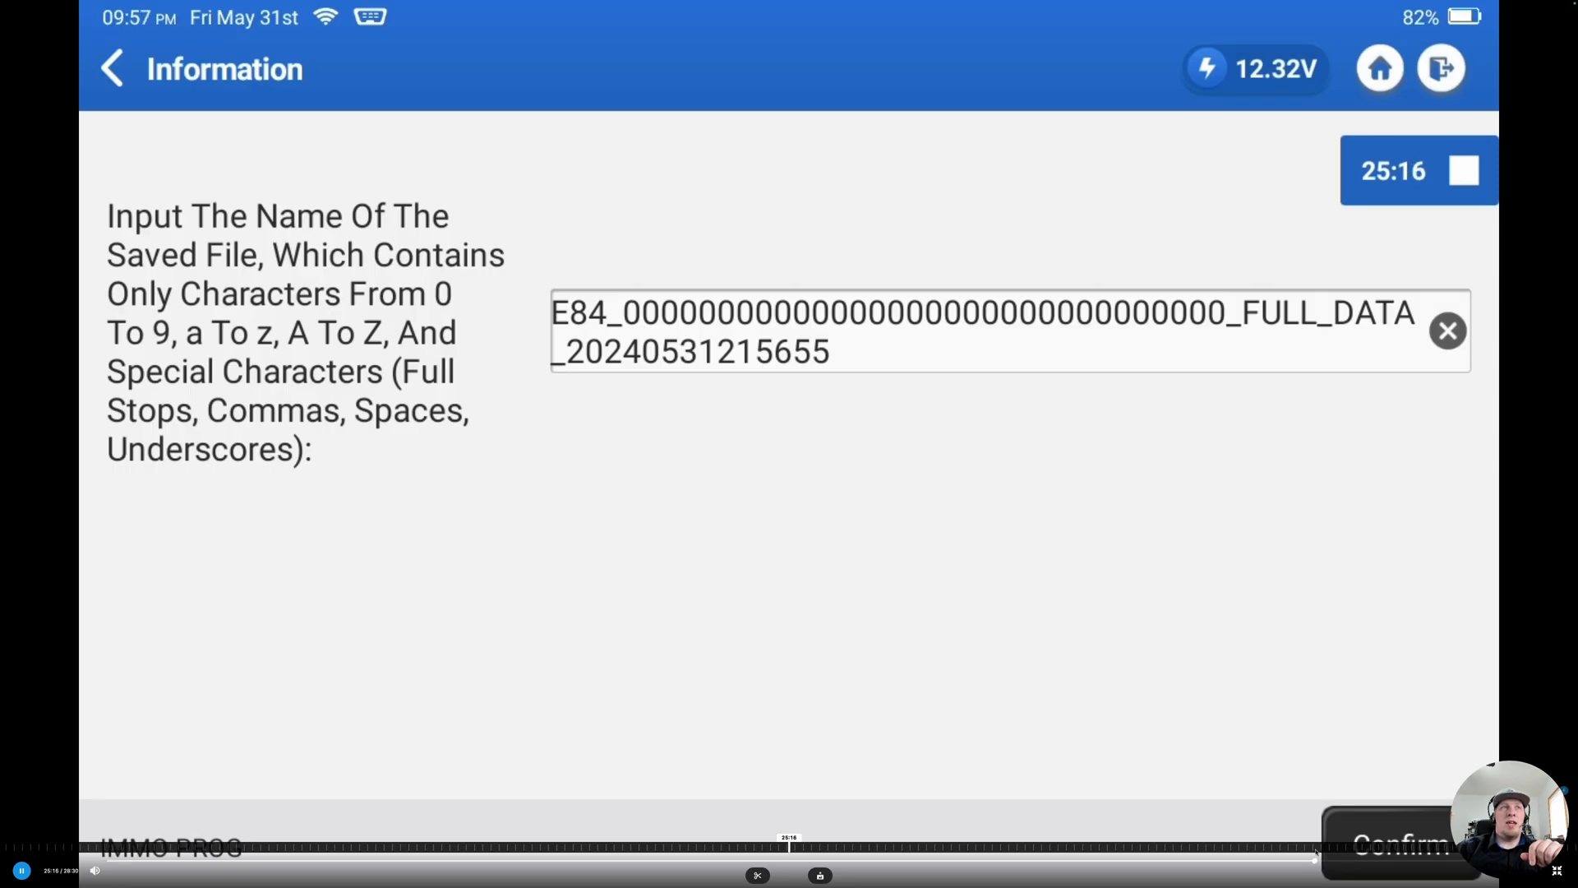
Save the second E84 full-data backup with an og2 suffix and acknowledge the confirmation.
click(959, 315)
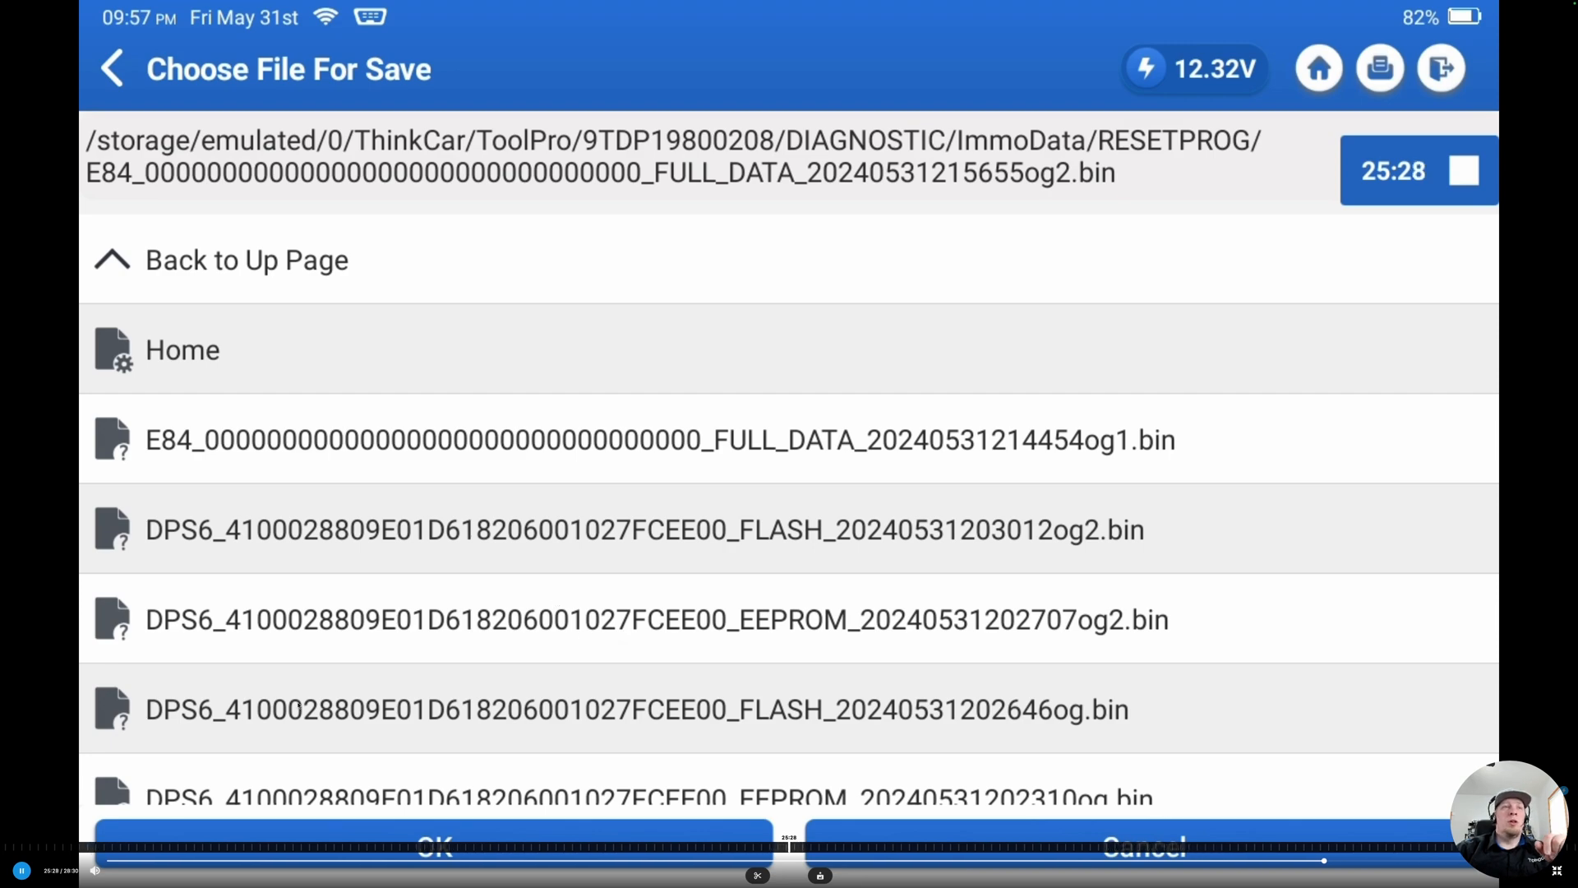
click(435, 844)
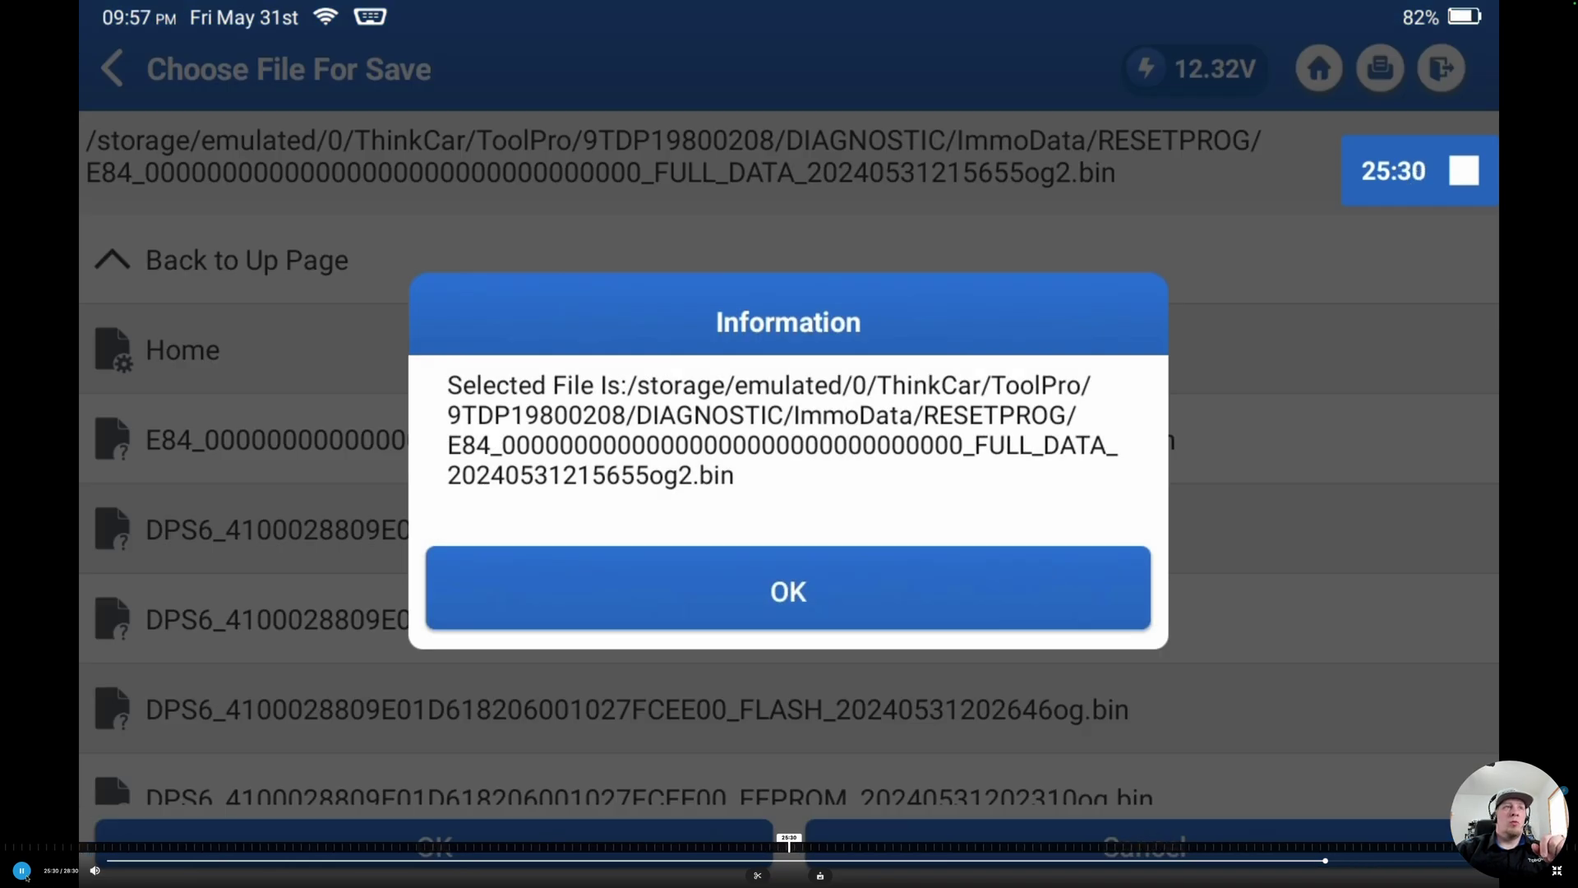
click(788, 590)
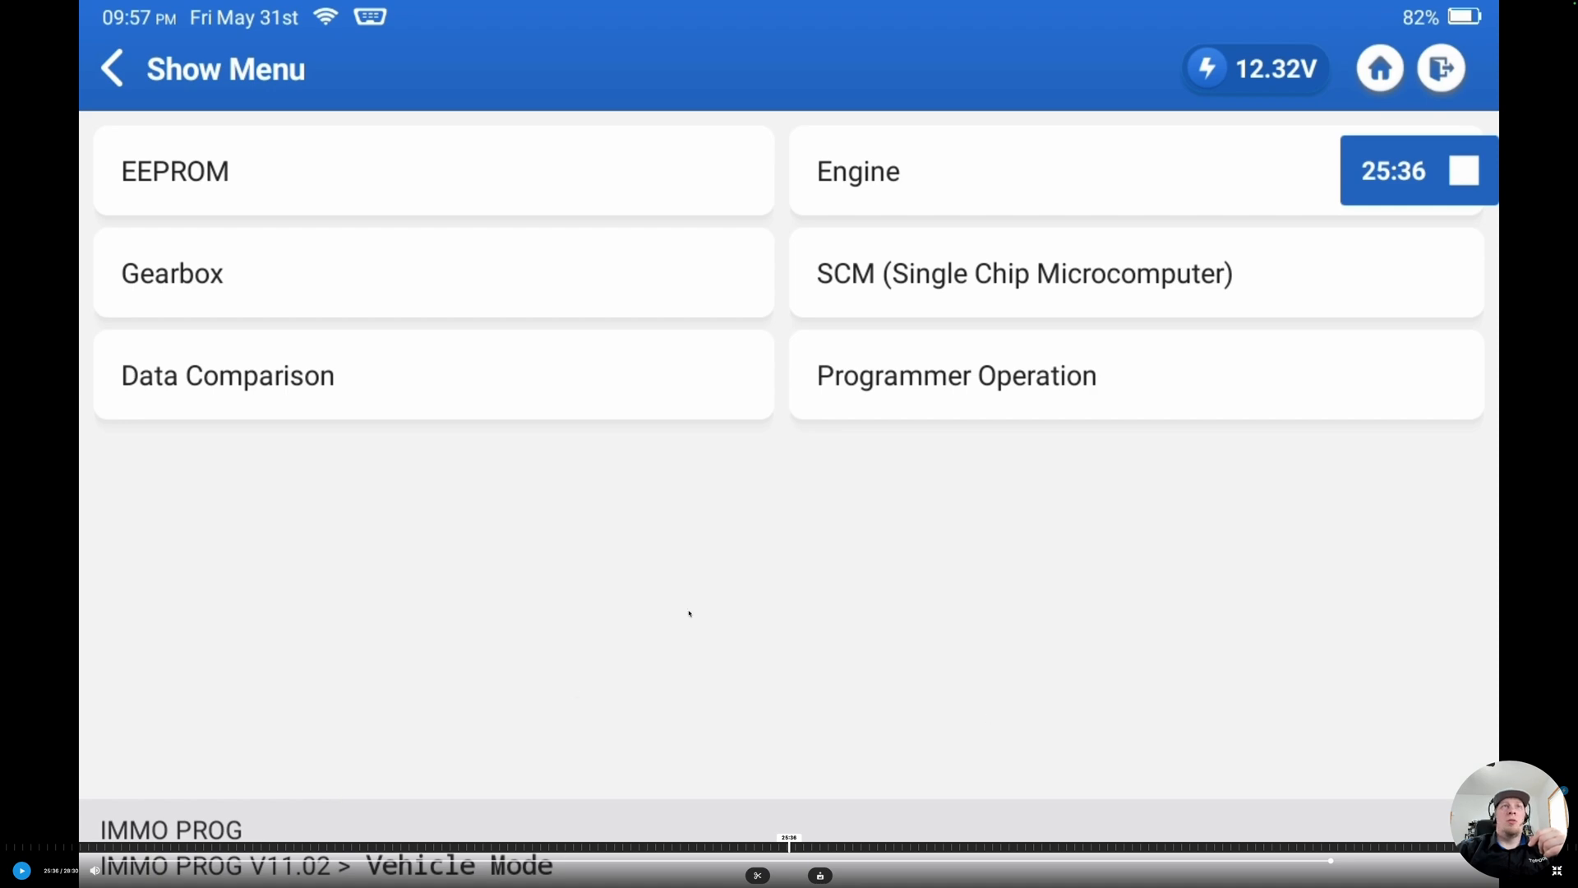
mouse_move(405, 377)
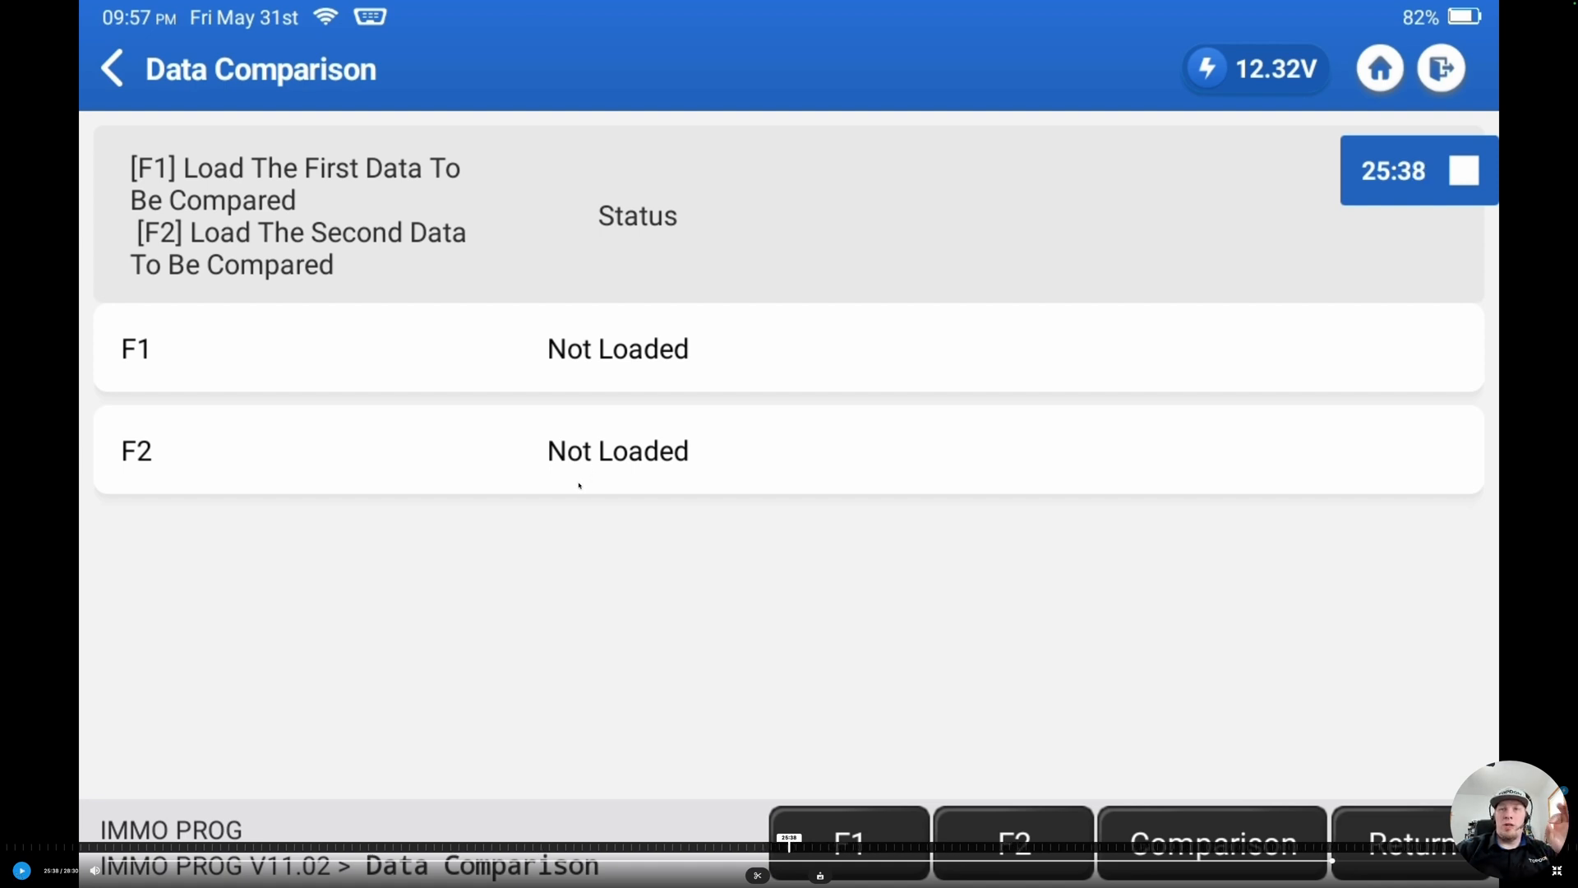
mouse_move(388, 559)
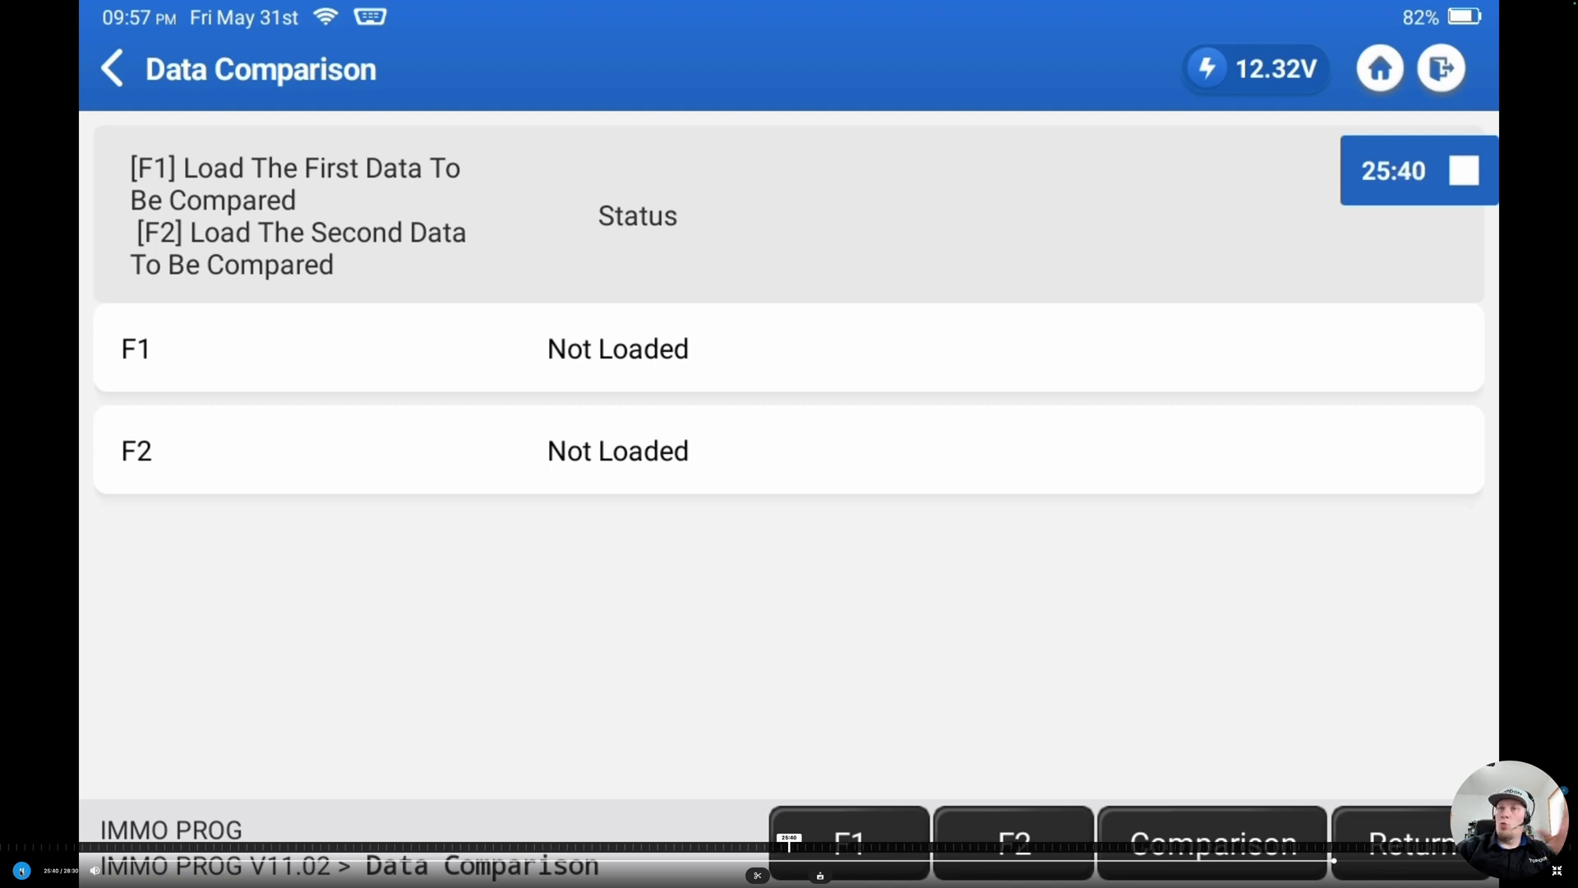
Load the og2 FULL_DATA backup as the first comparison file.
click(850, 833)
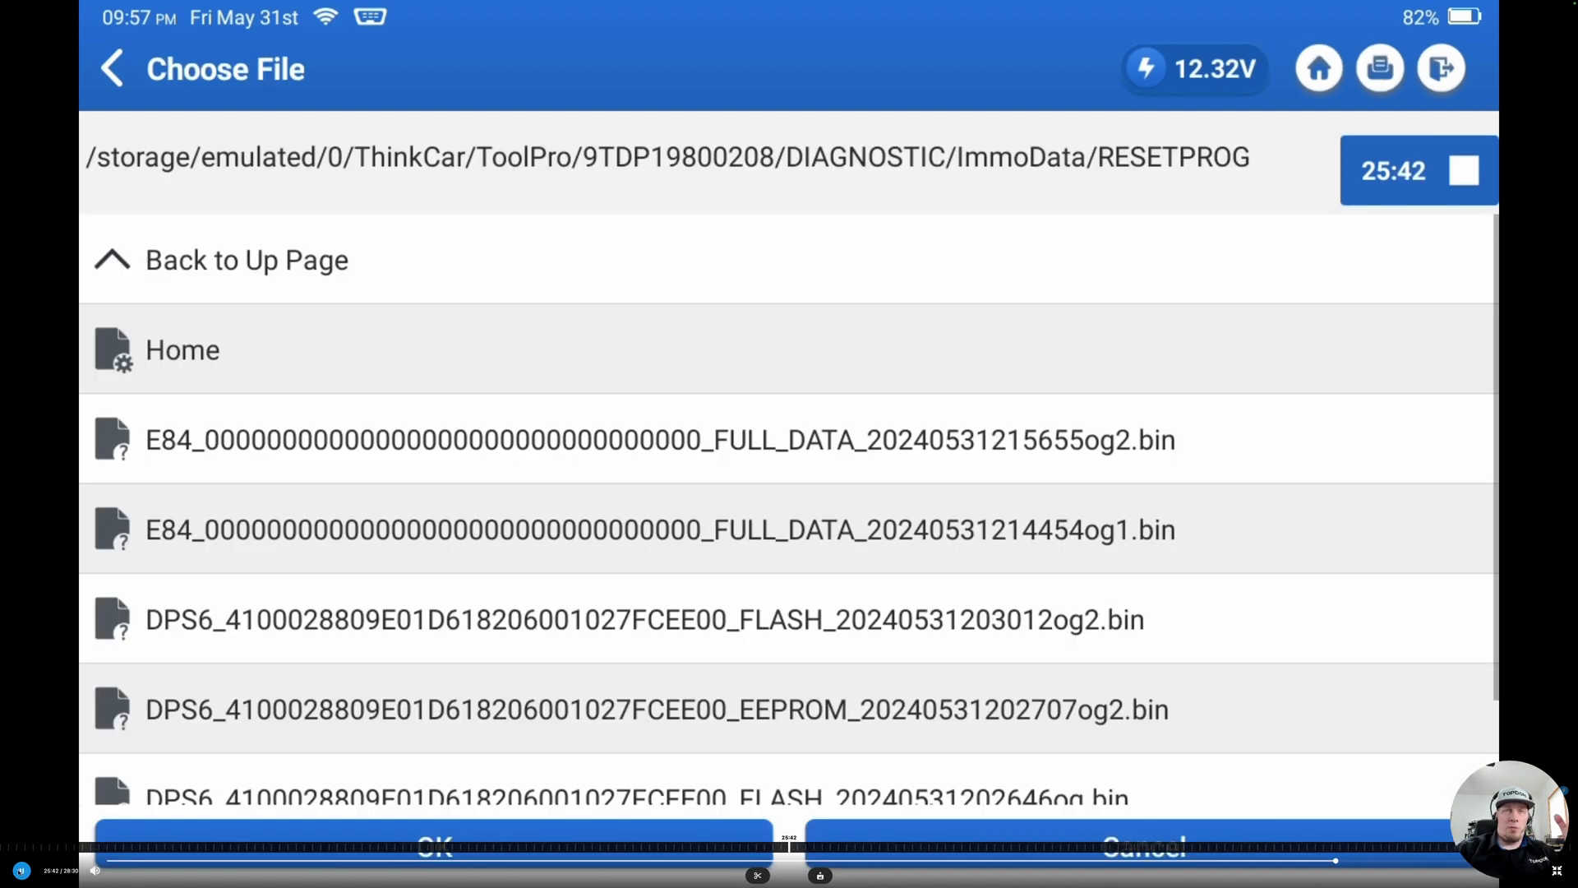
click(661, 451)
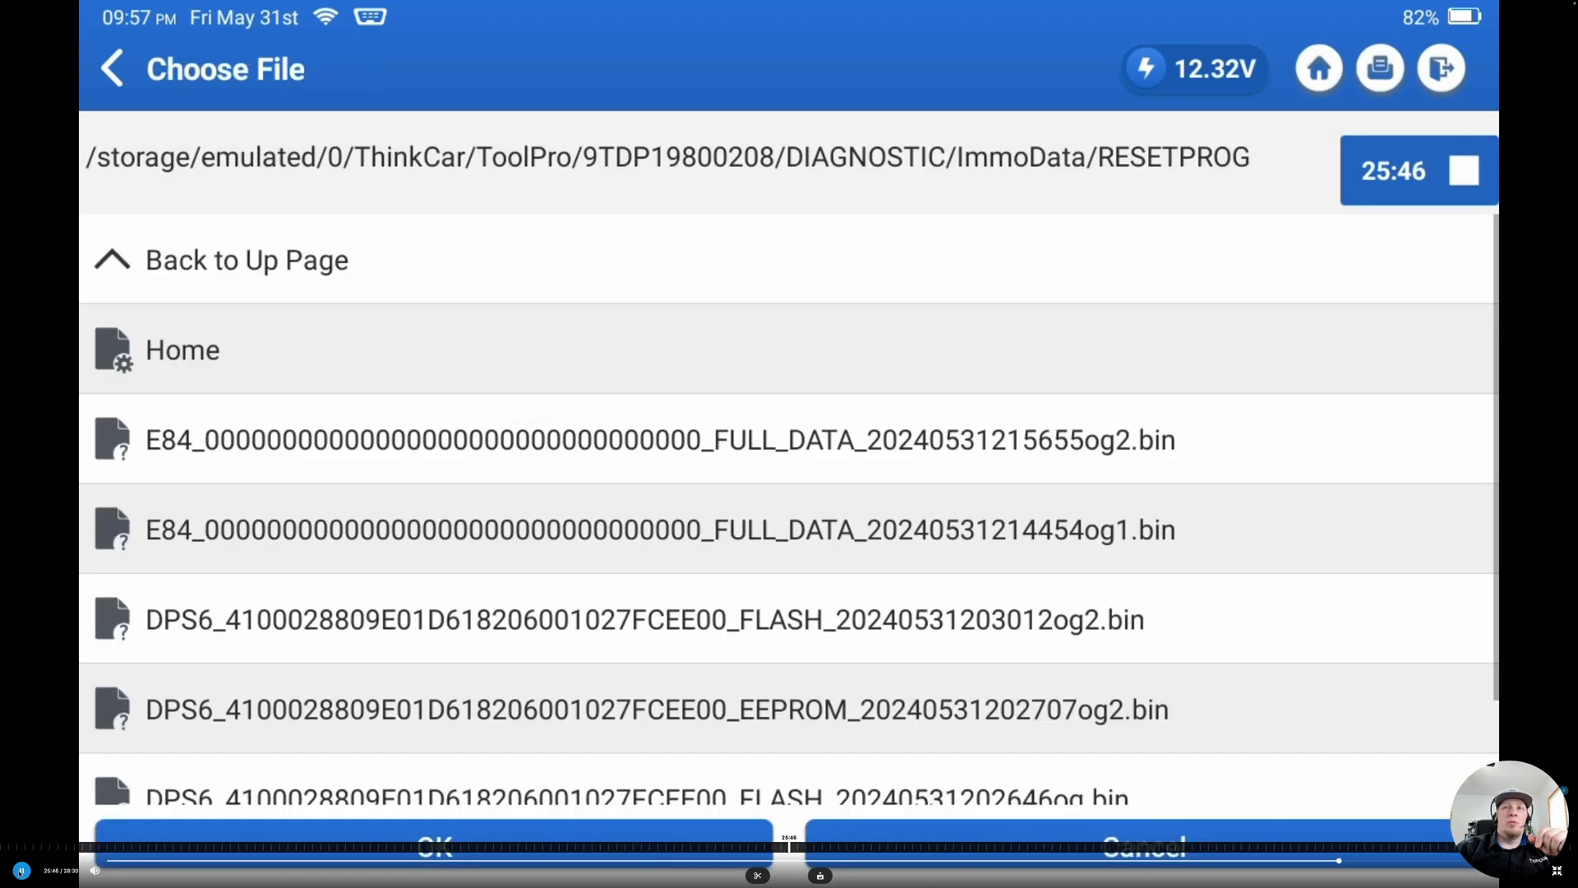
click(659, 538)
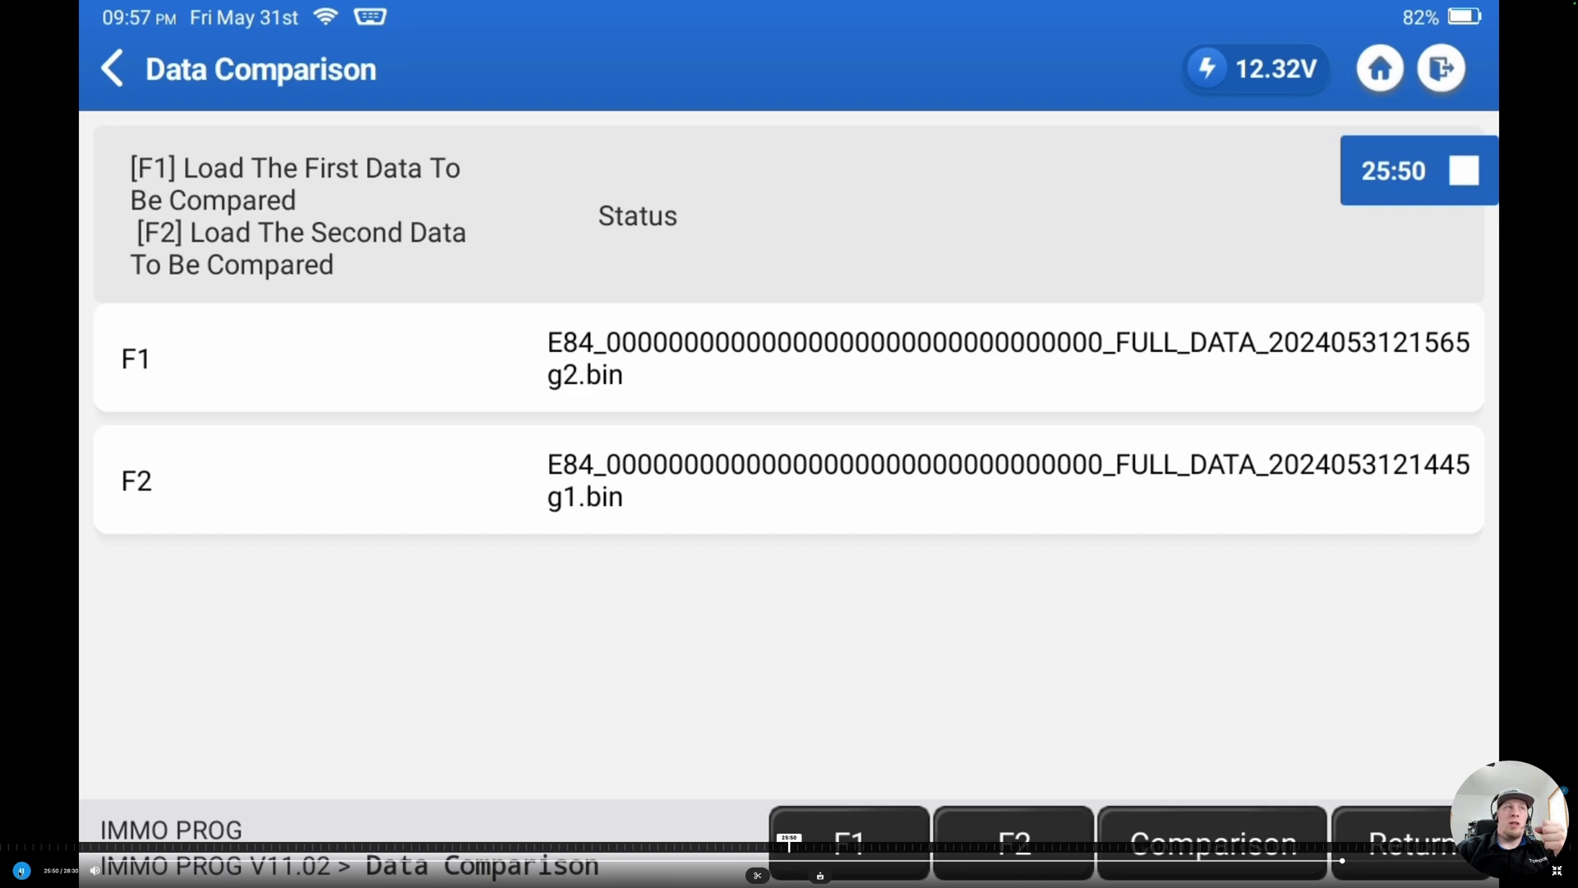
Run the comparison, confirm 'Contents Are The Same', and leave Data Comparison.
click(1211, 843)
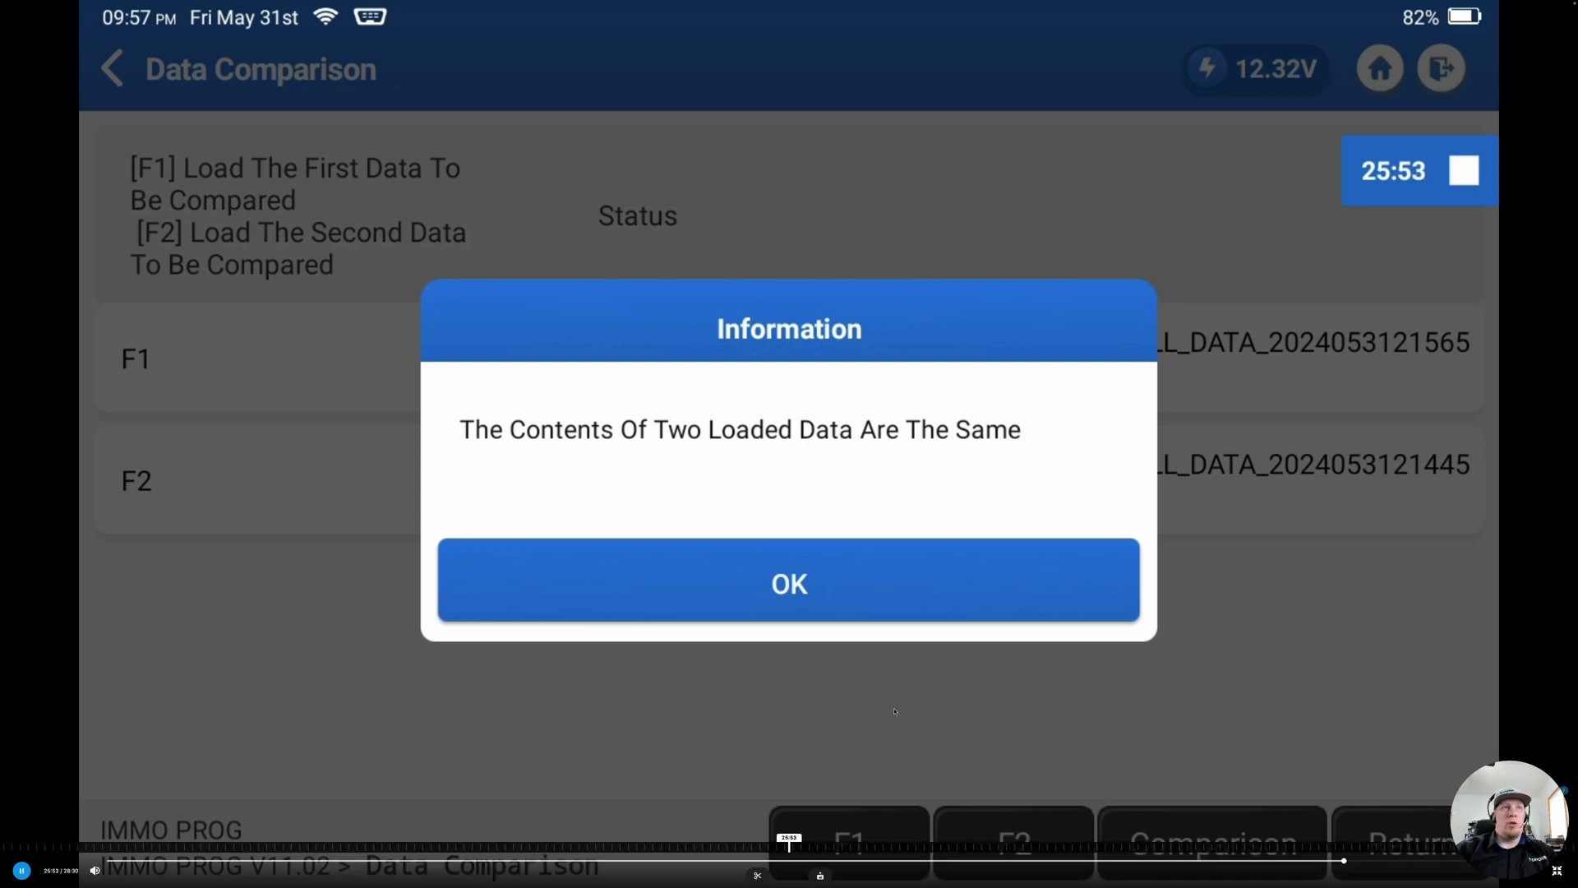
click(789, 583)
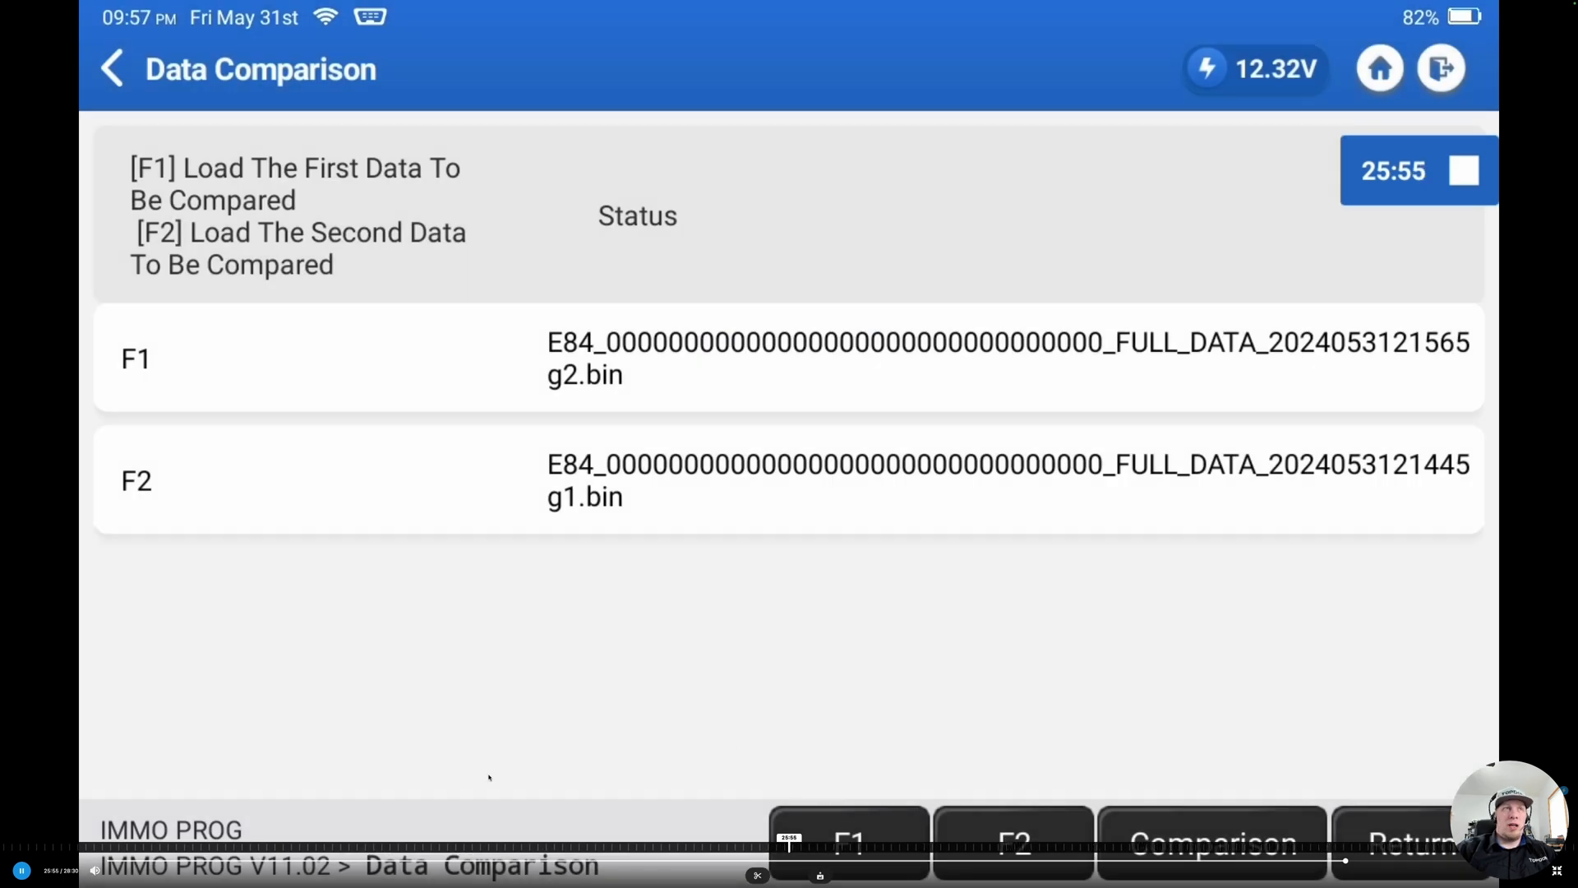
click(115, 67)
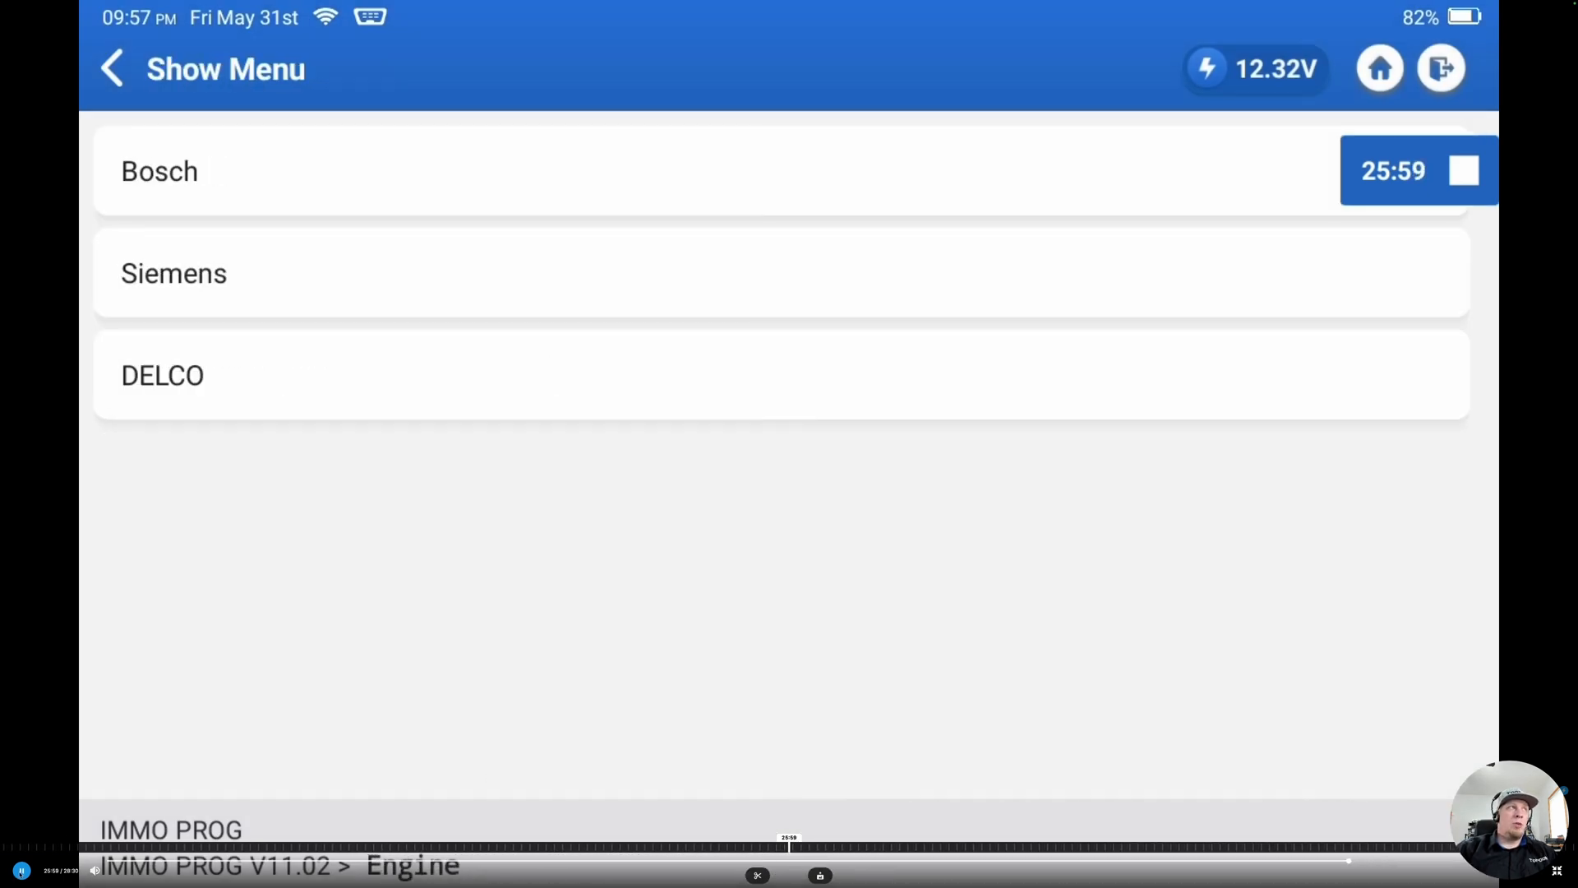
Choose Delco E84, accept the cloning and precaution notes, and reconnect to the module.
click(161, 374)
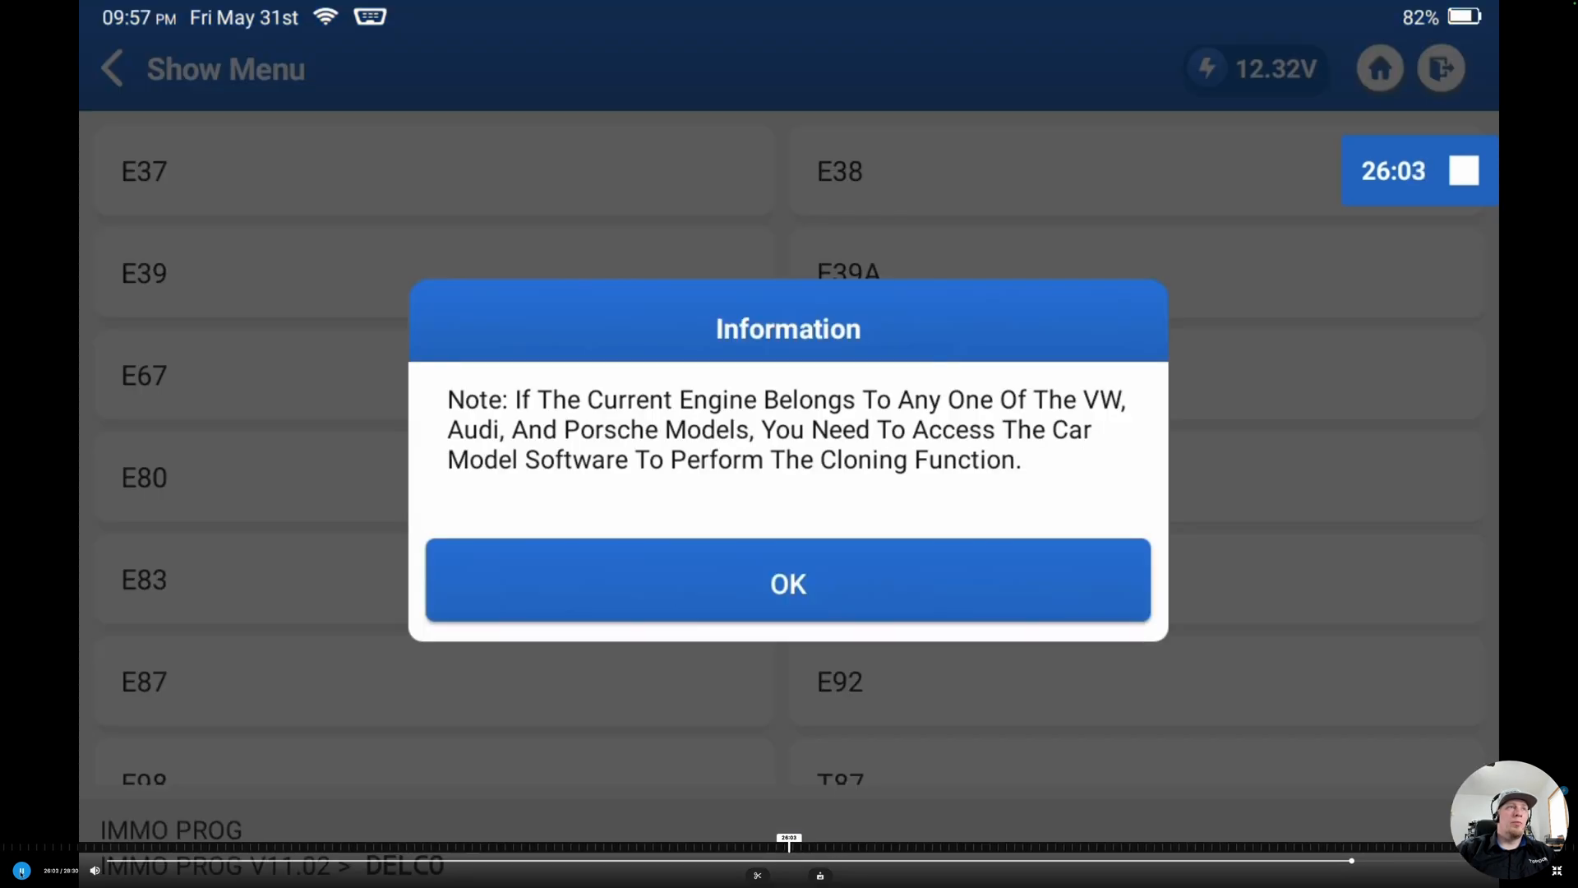
click(787, 584)
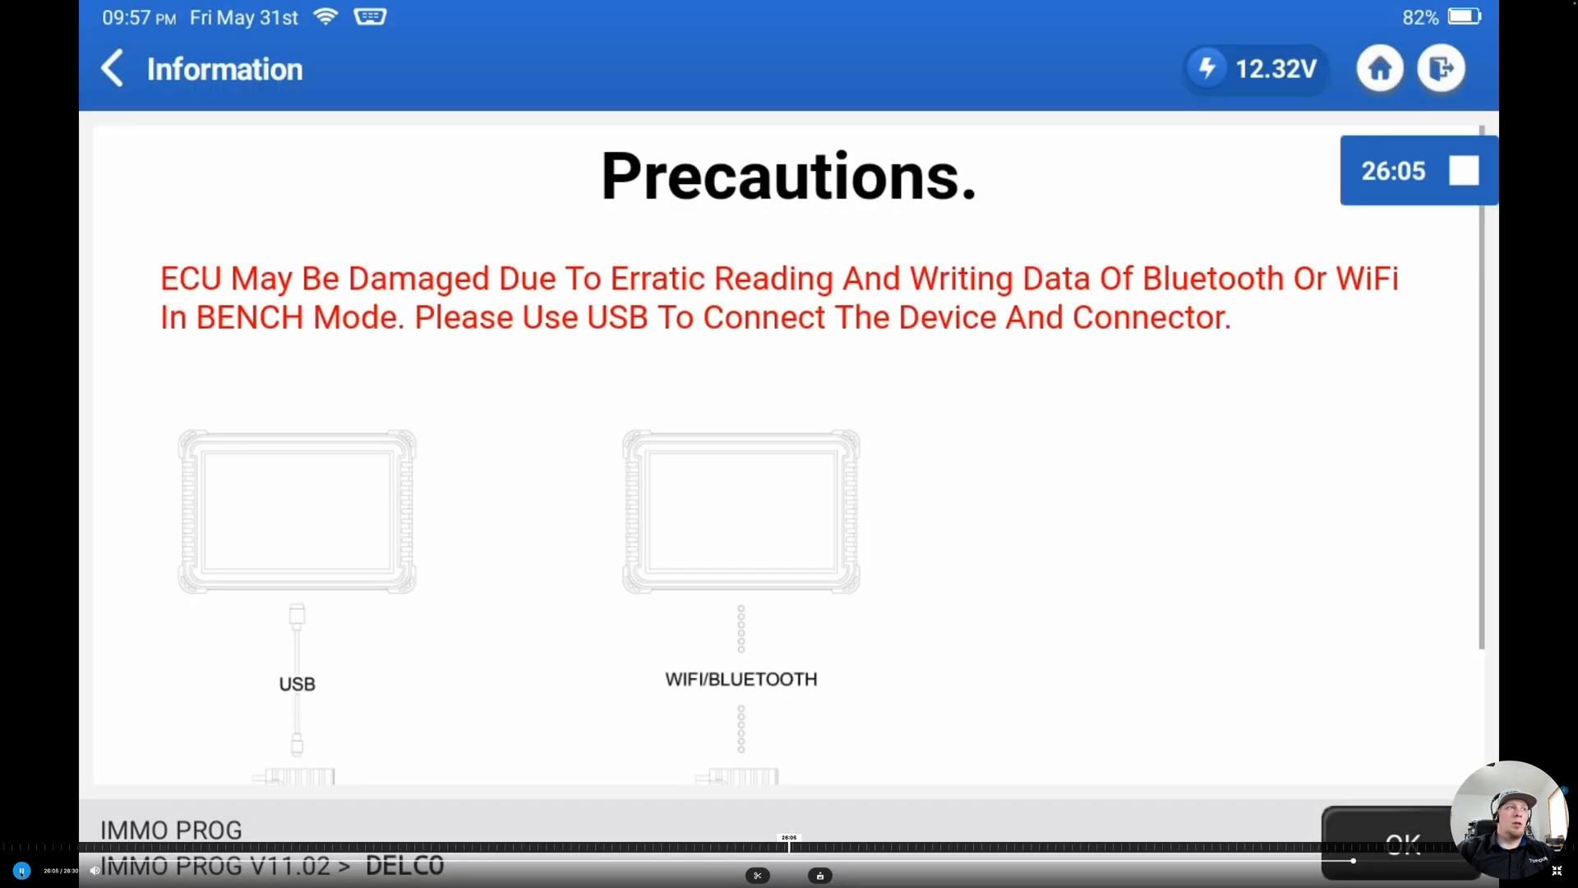
click(1411, 845)
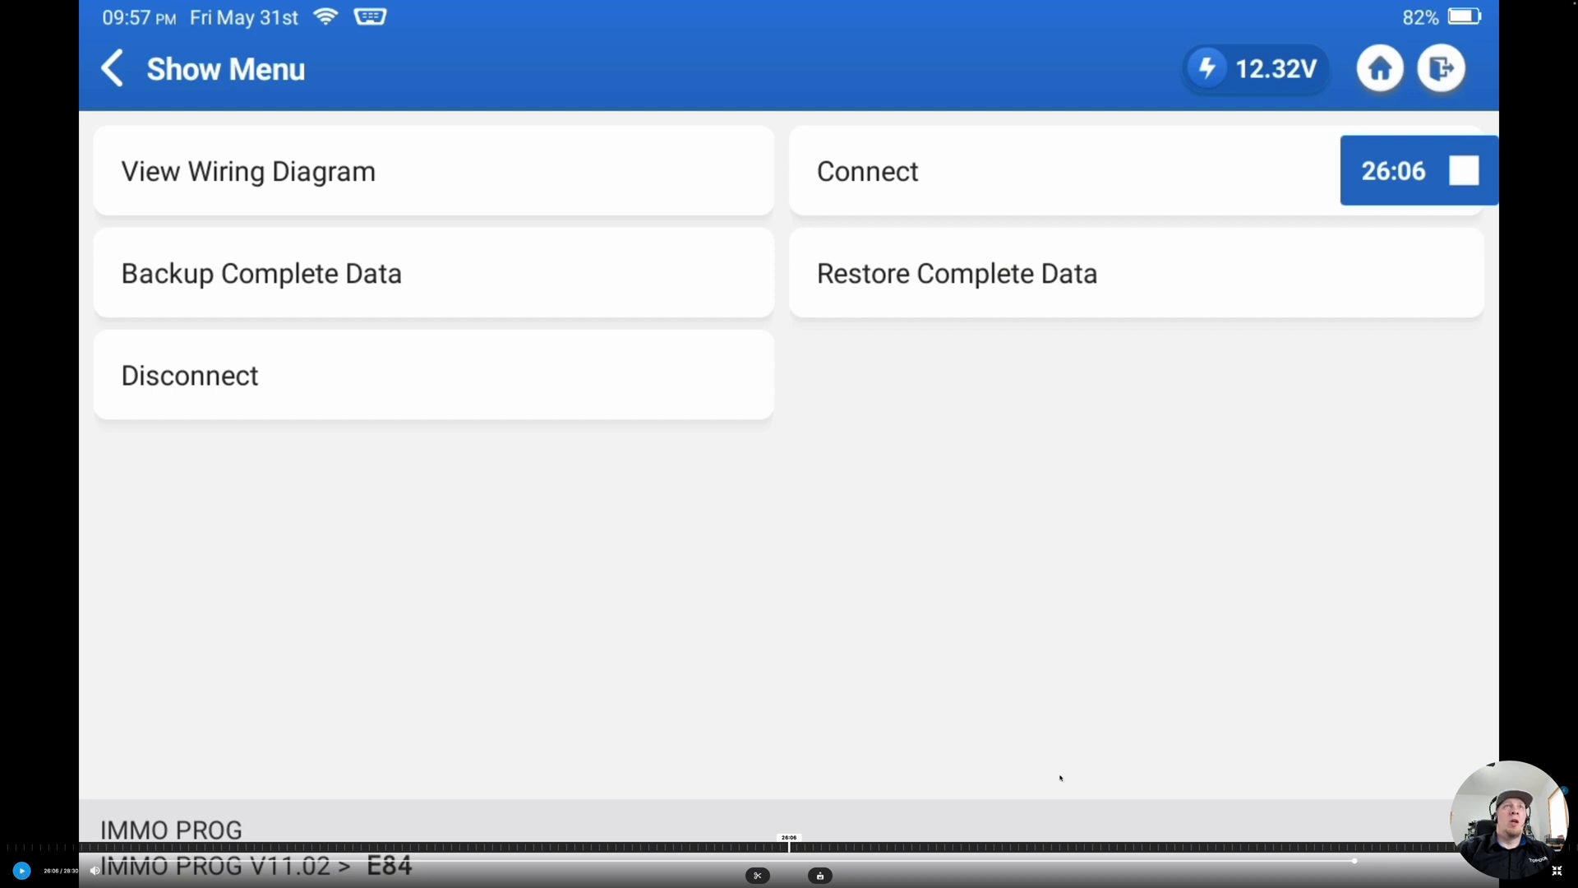
mouse_move(1075, 237)
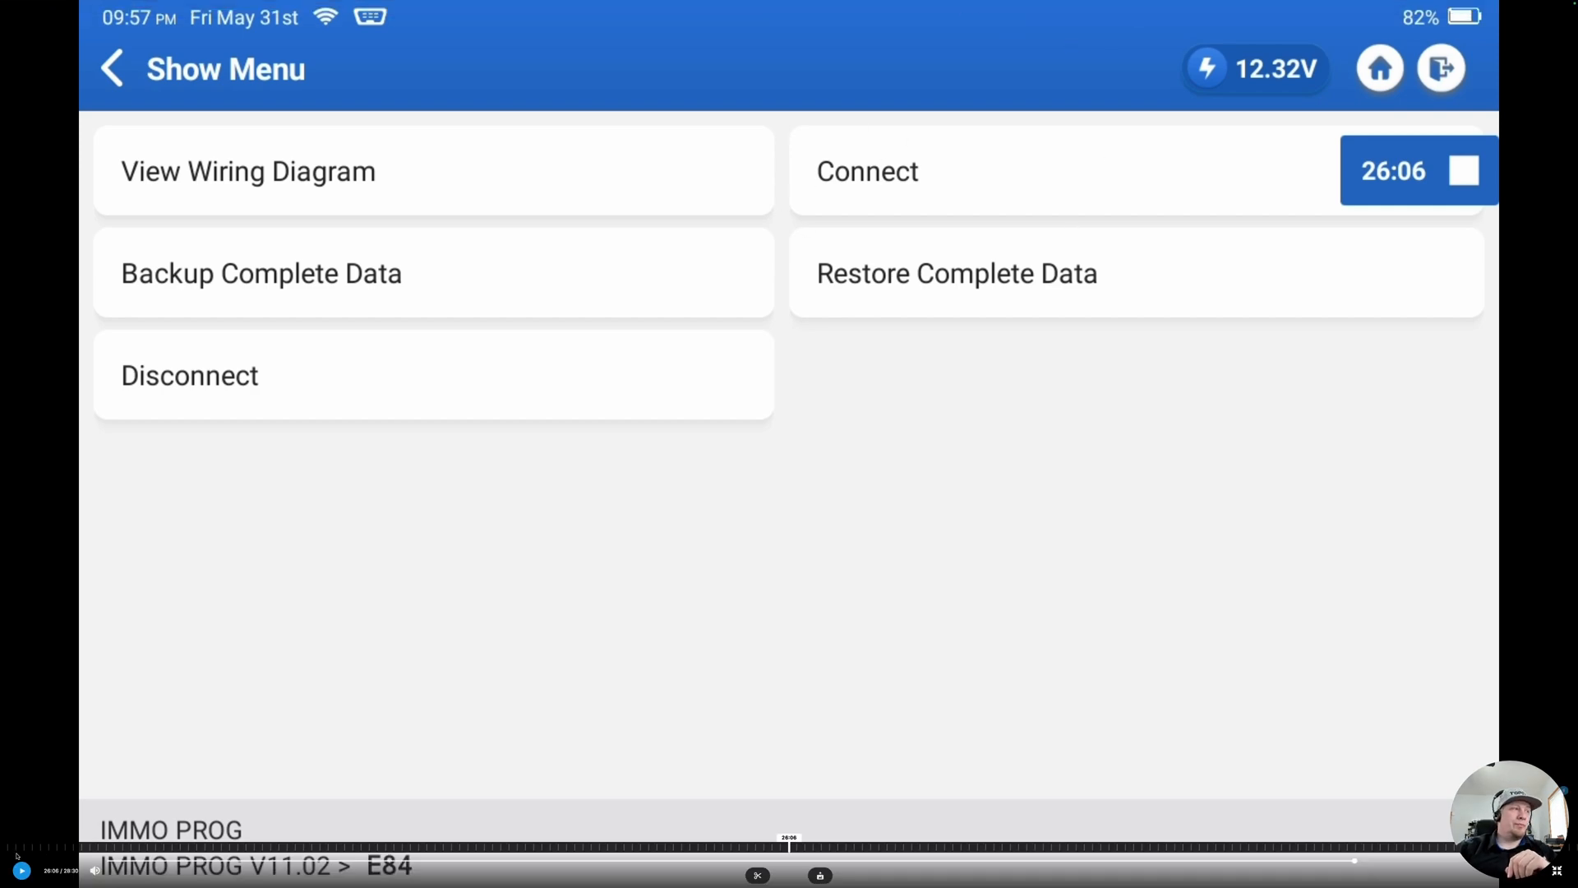
click(868, 171)
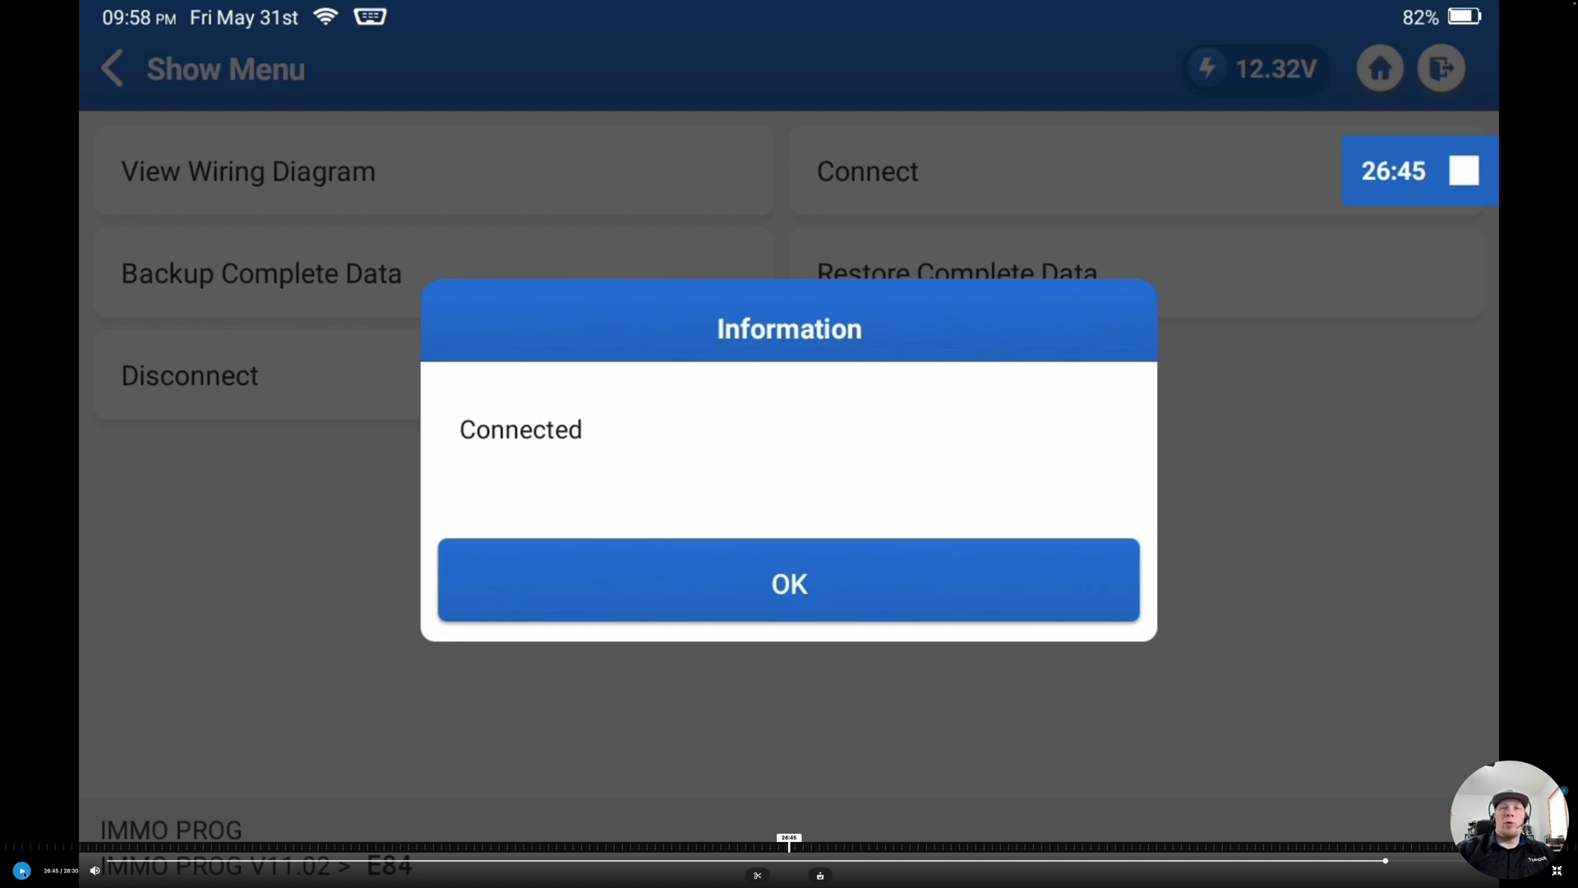
click(789, 583)
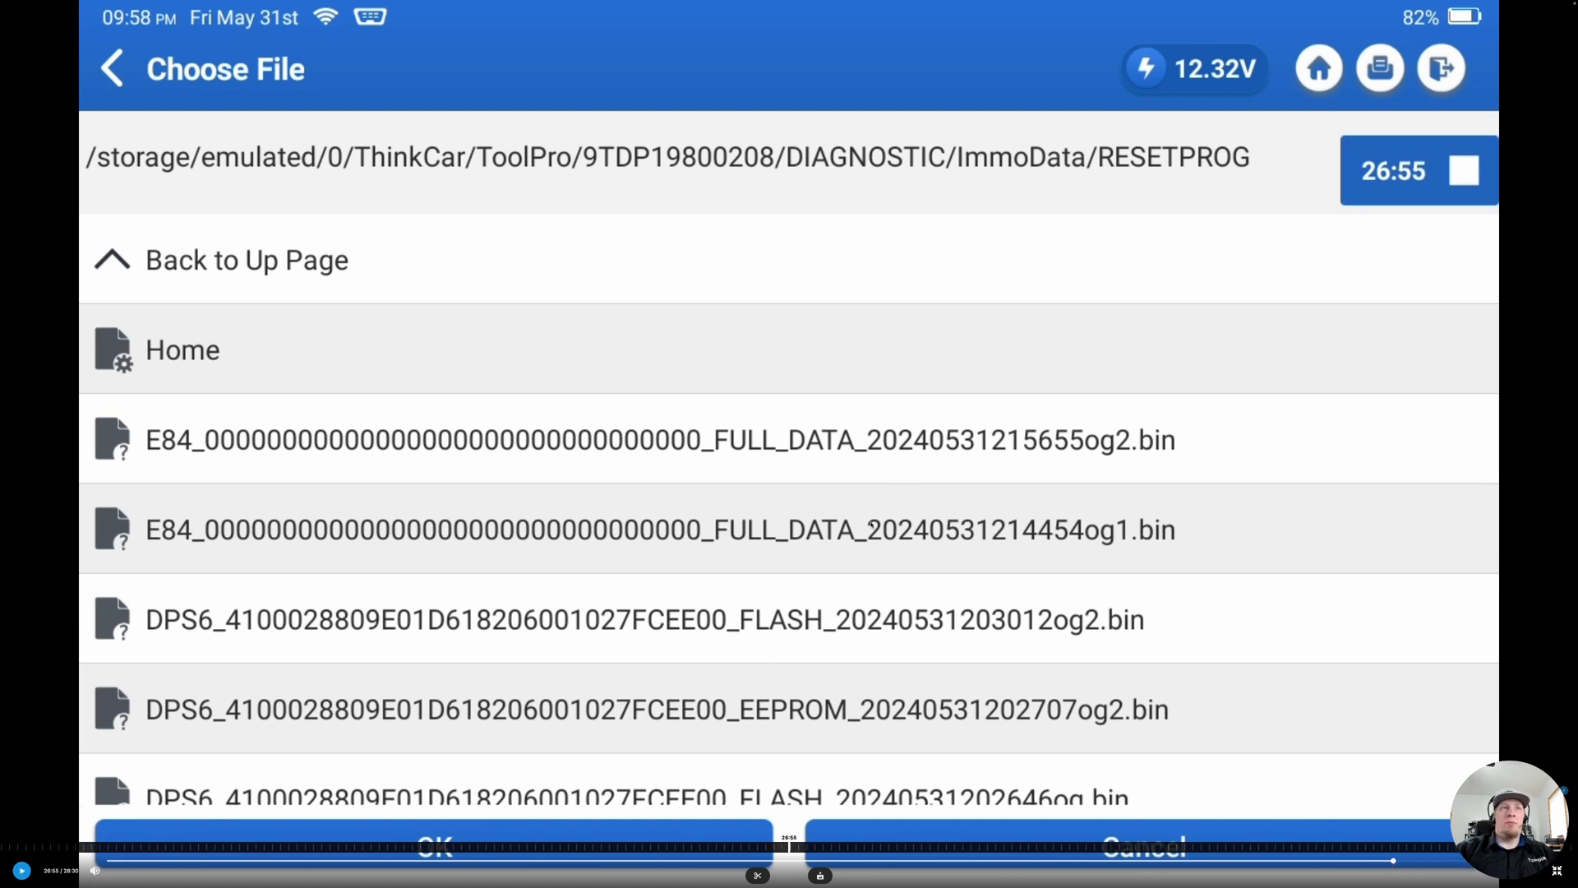
mouse_move(812, 530)
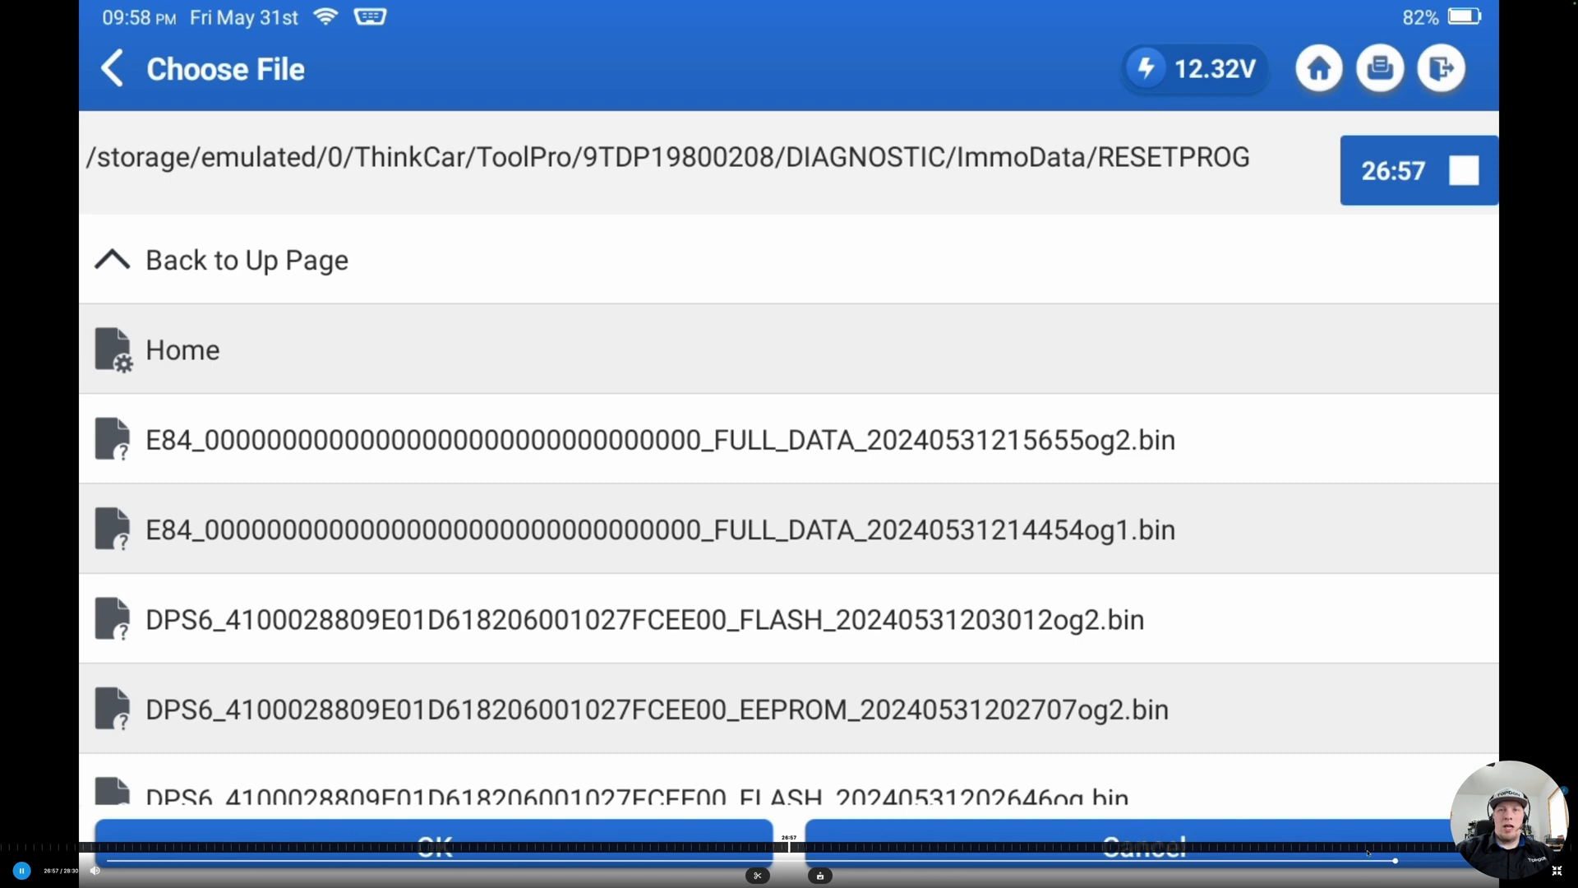
Restore the og2 FULL_DATA backup onto the module, reported as successfully restored.
click(661, 460)
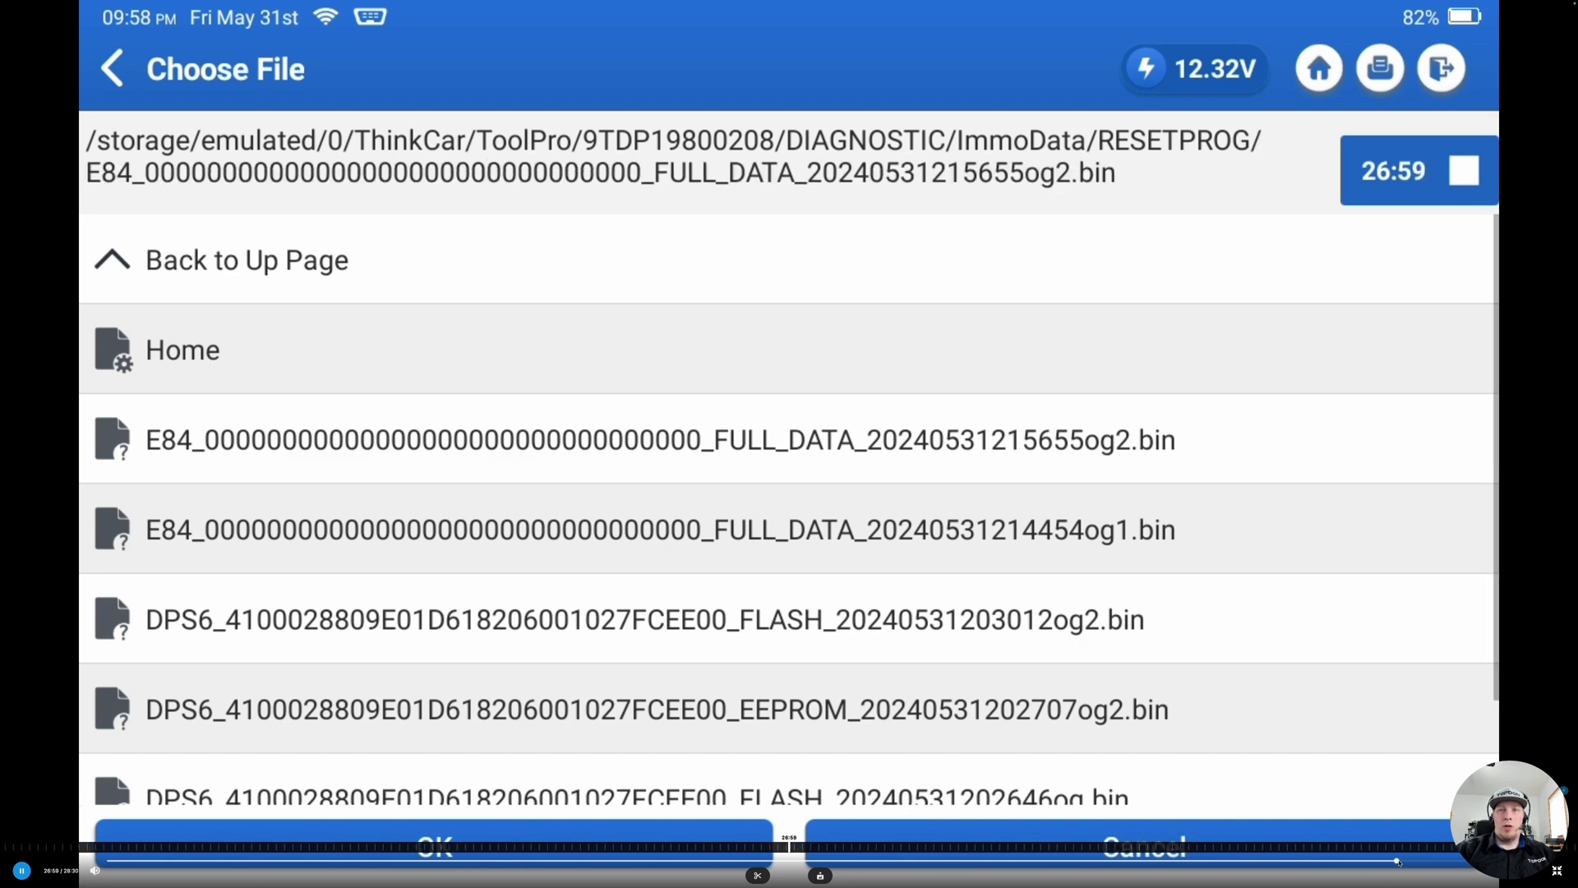
click(439, 847)
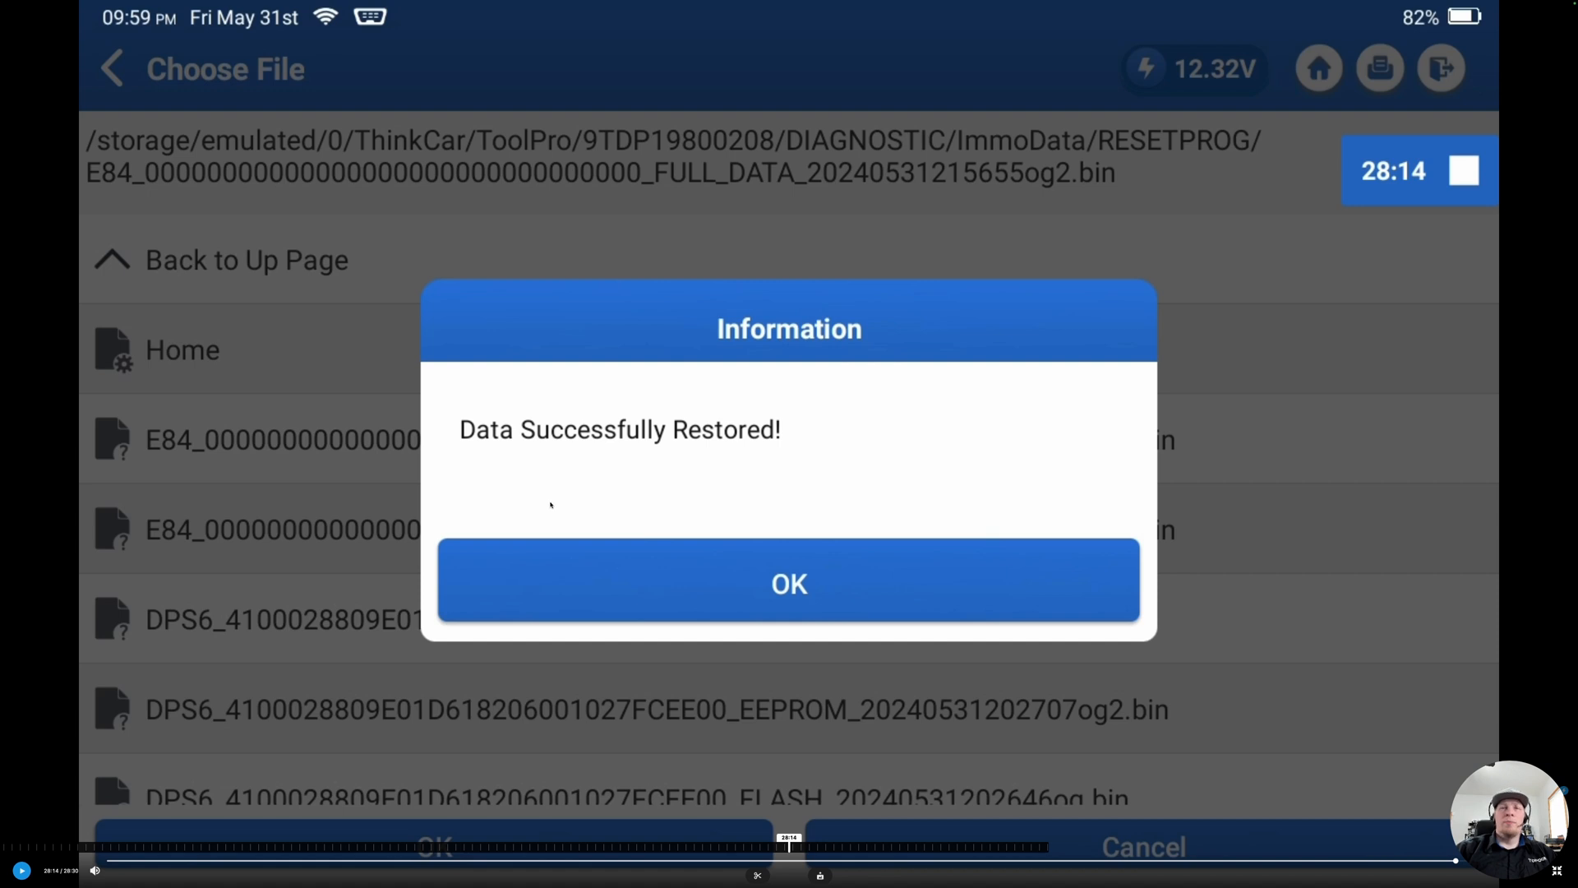
mouse_move(569, 513)
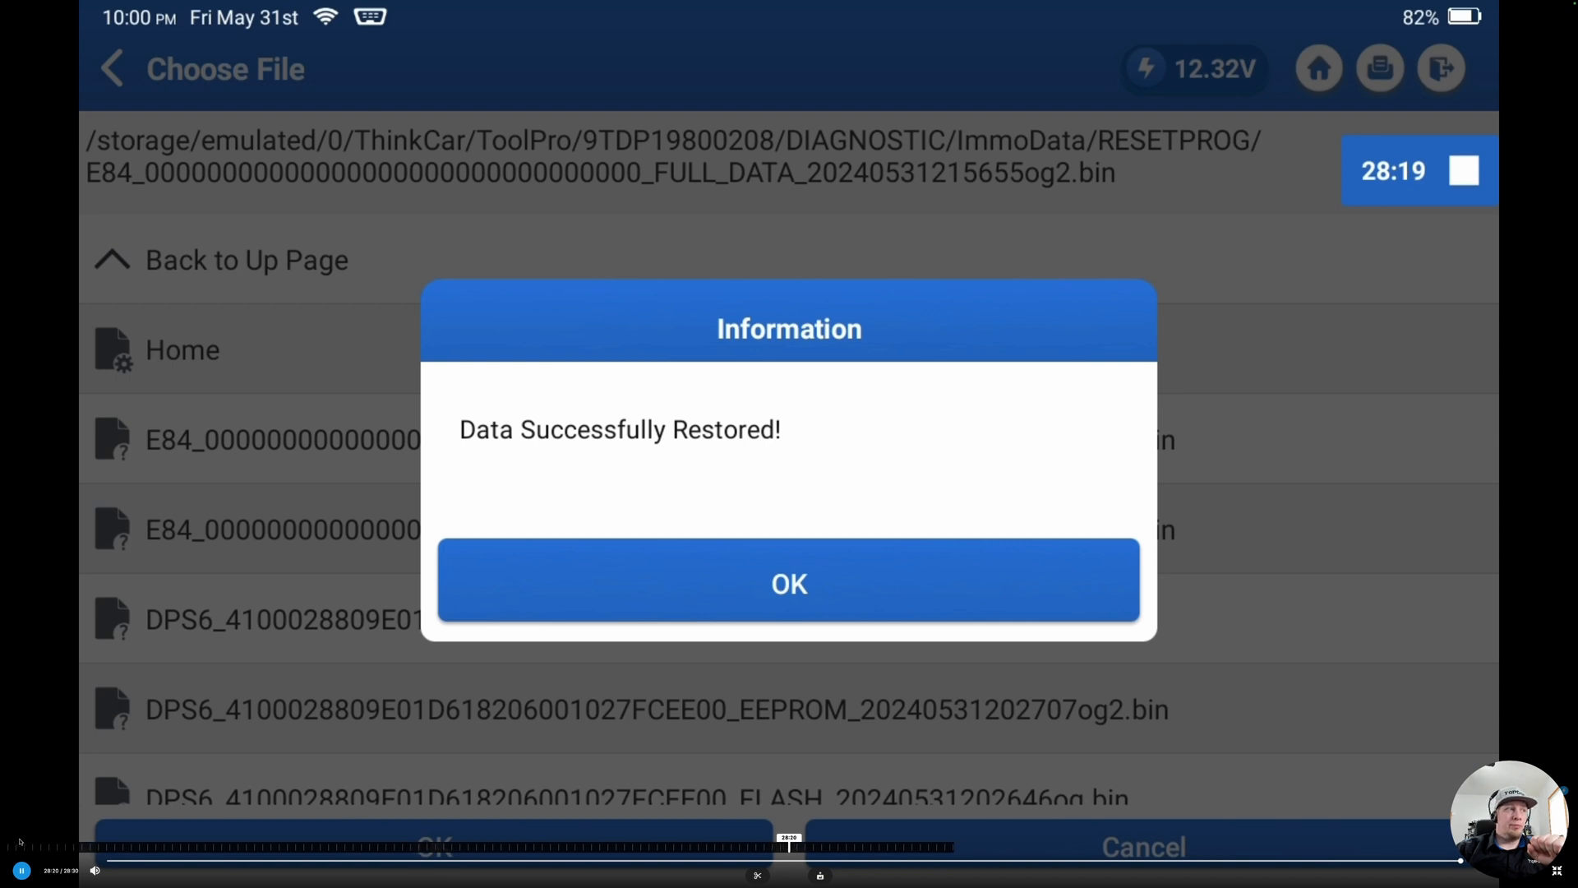
Acknowledge the 'Data Successfully Restored!' message and return to the E84 function menu.
click(789, 584)
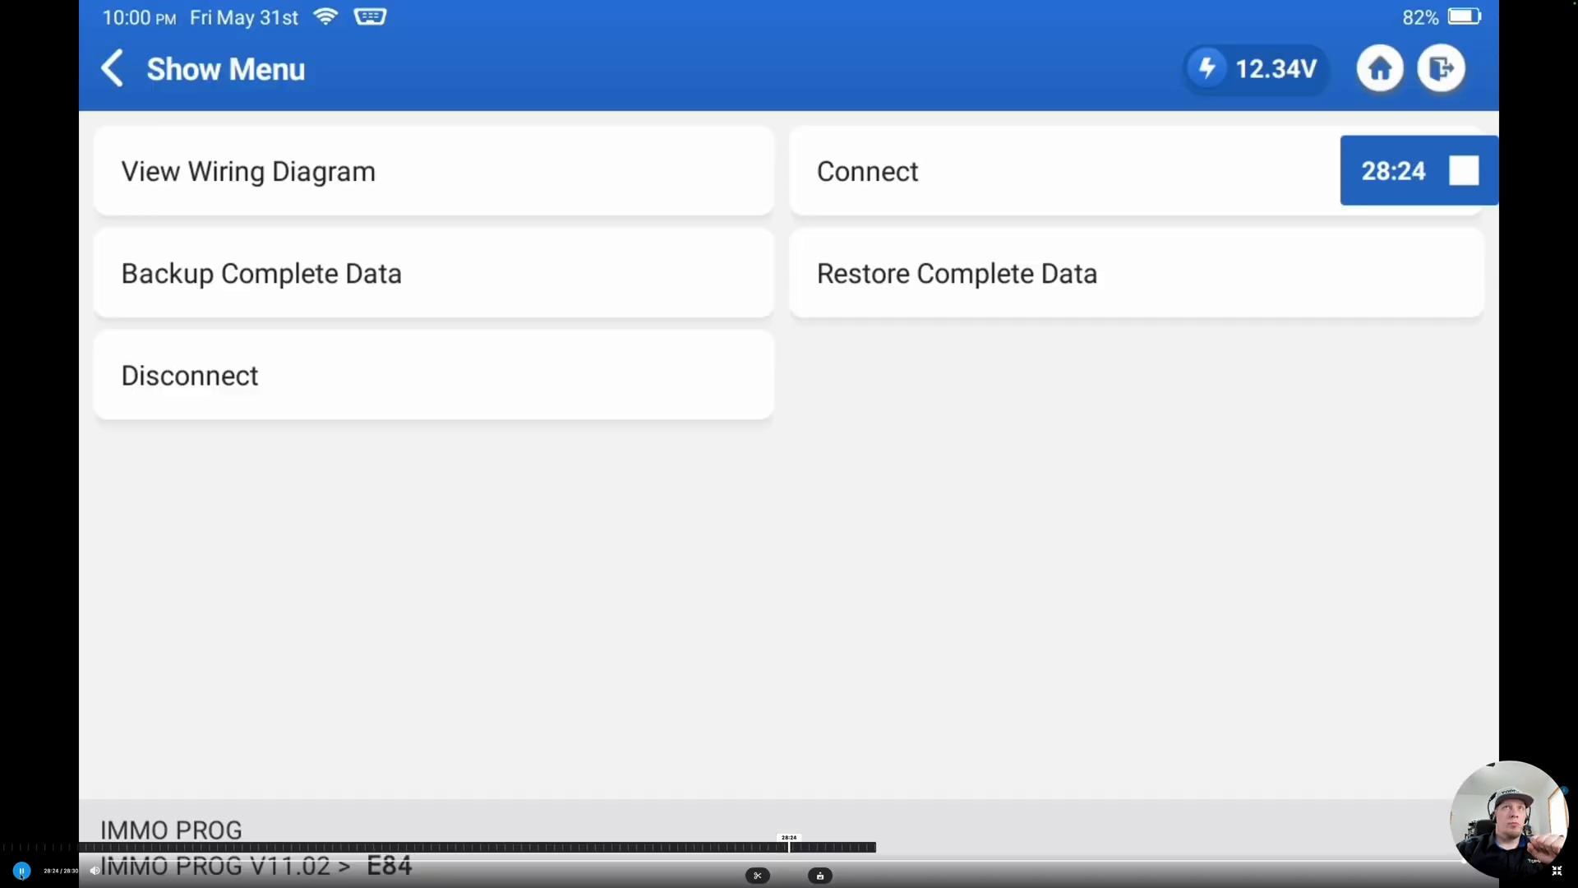